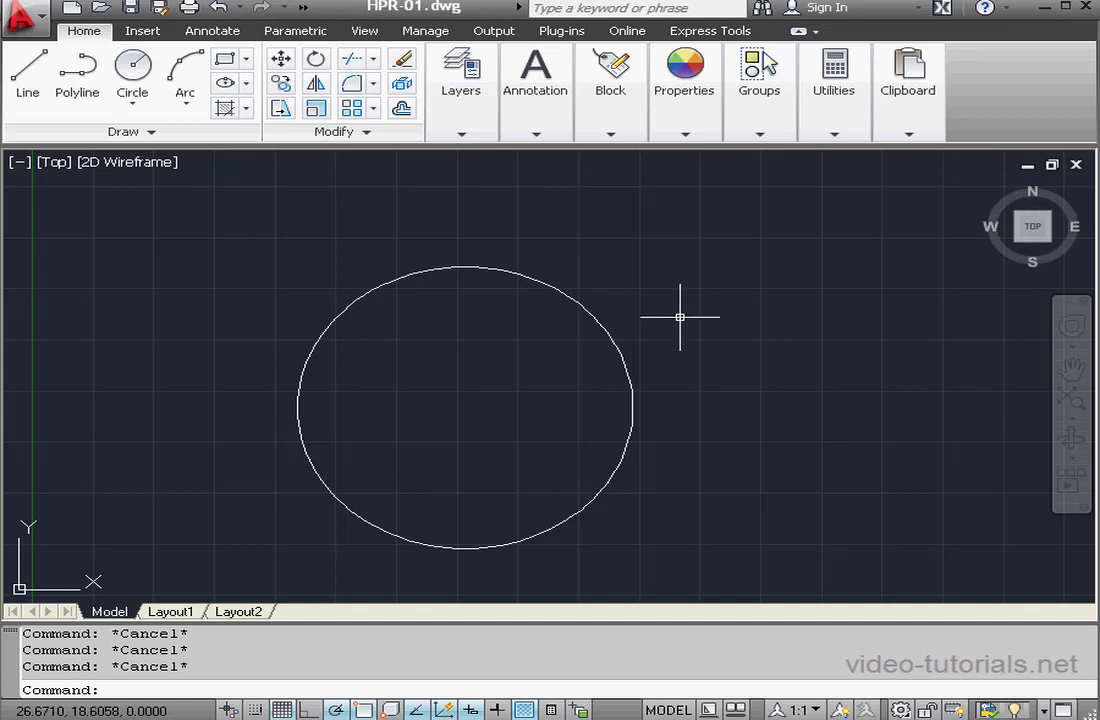
mouse_move(682, 313)
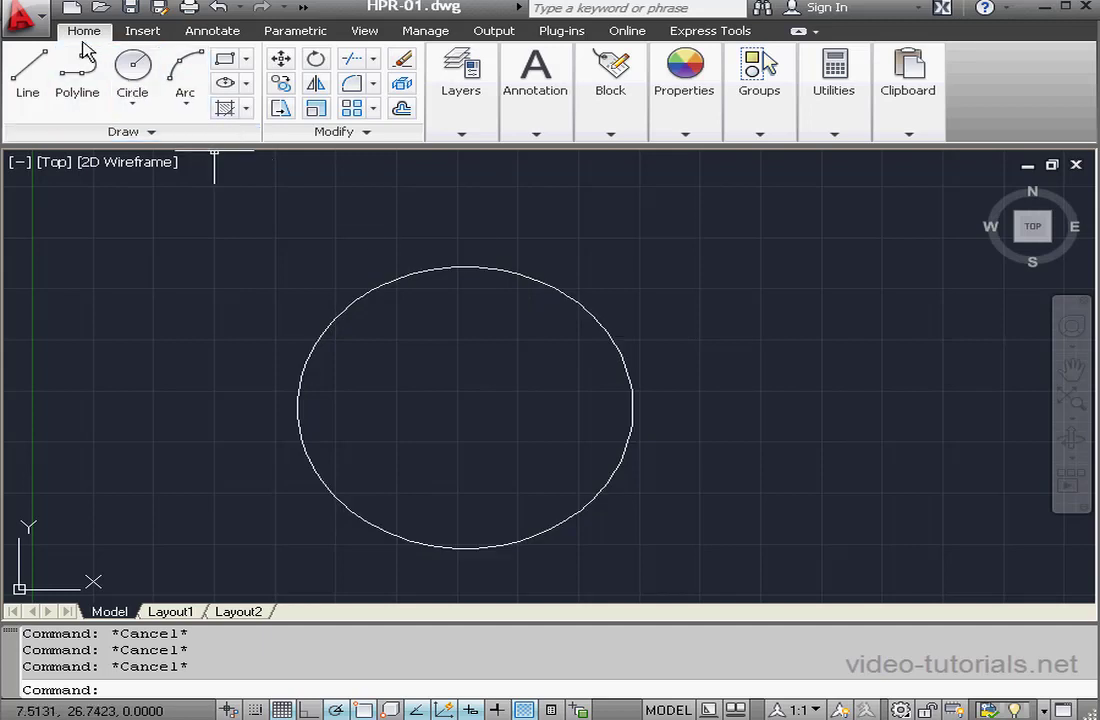
Show Recent Documents in the application menu instead of Open Documents
left_click(27, 18)
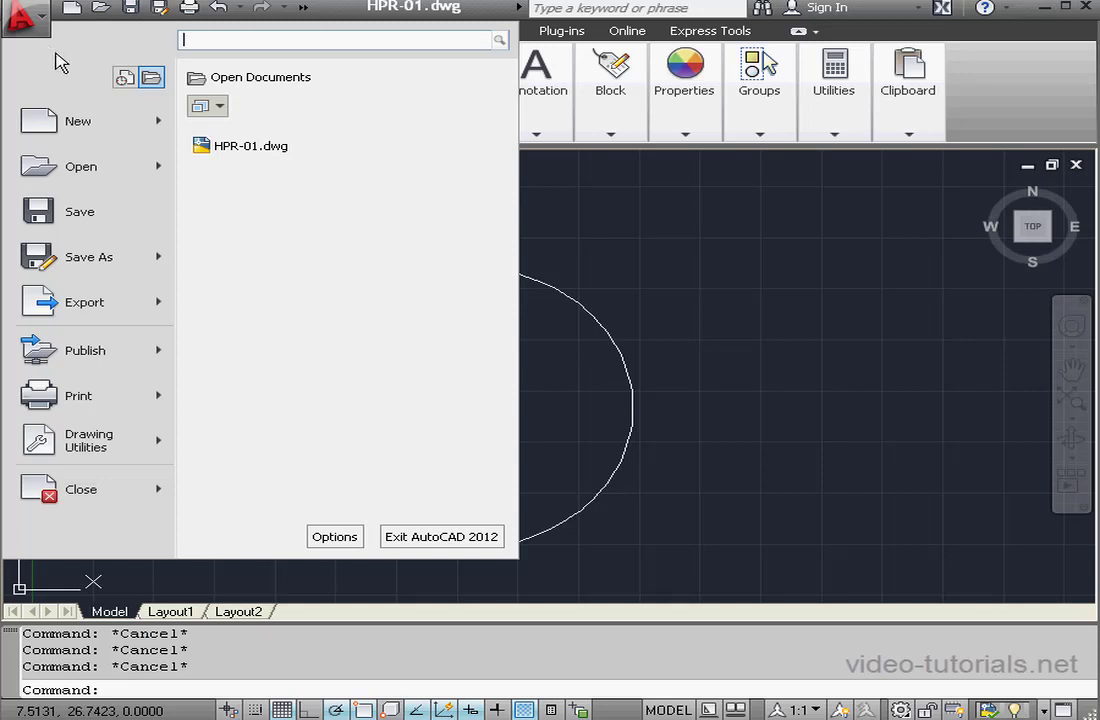
mouse_move(150, 78)
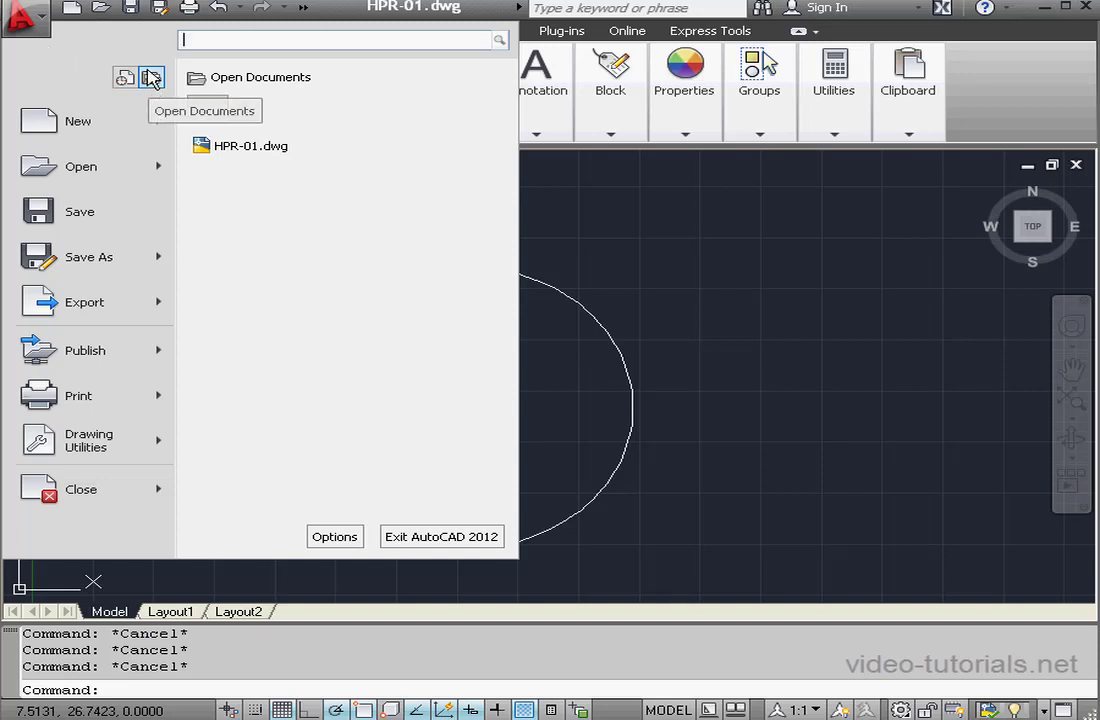
left_click(125, 77)
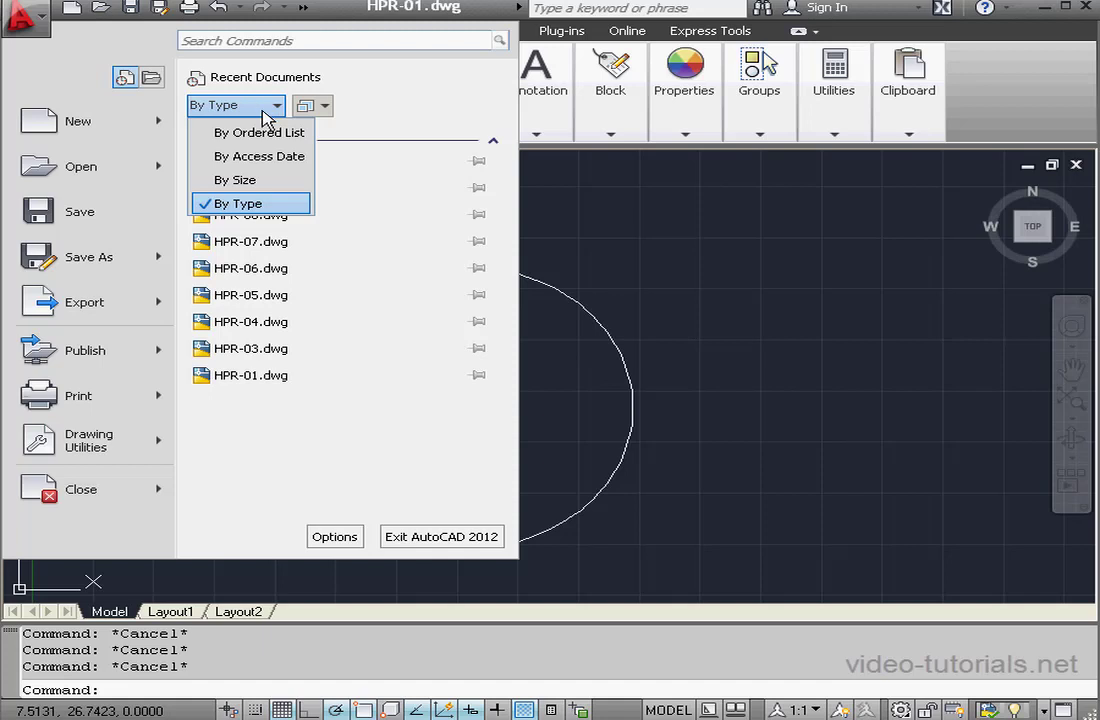
mouse_move(250, 180)
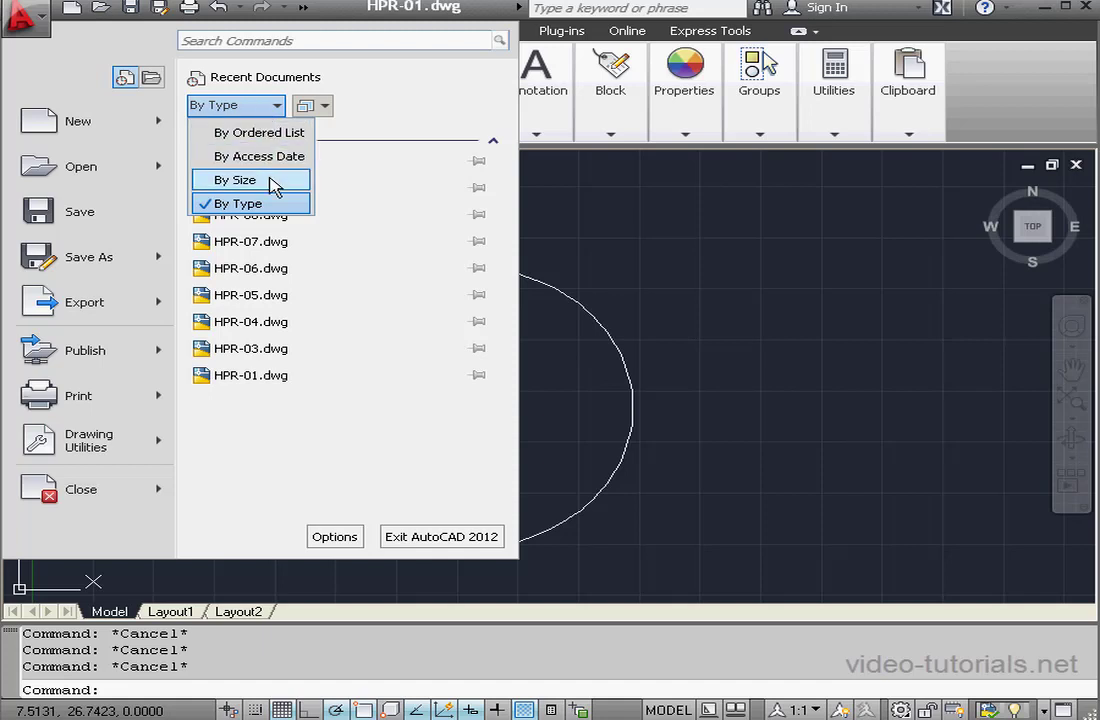
mouse_move(262, 156)
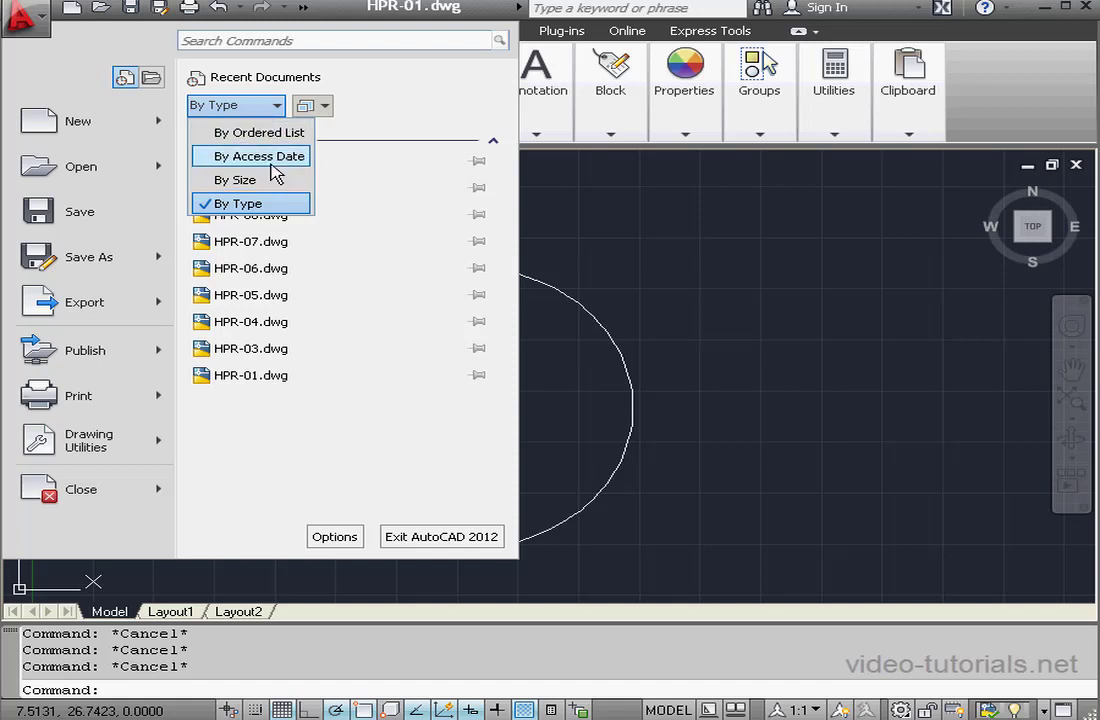
Sort recent drawings by access date and display them as small images
left_click(262, 155)
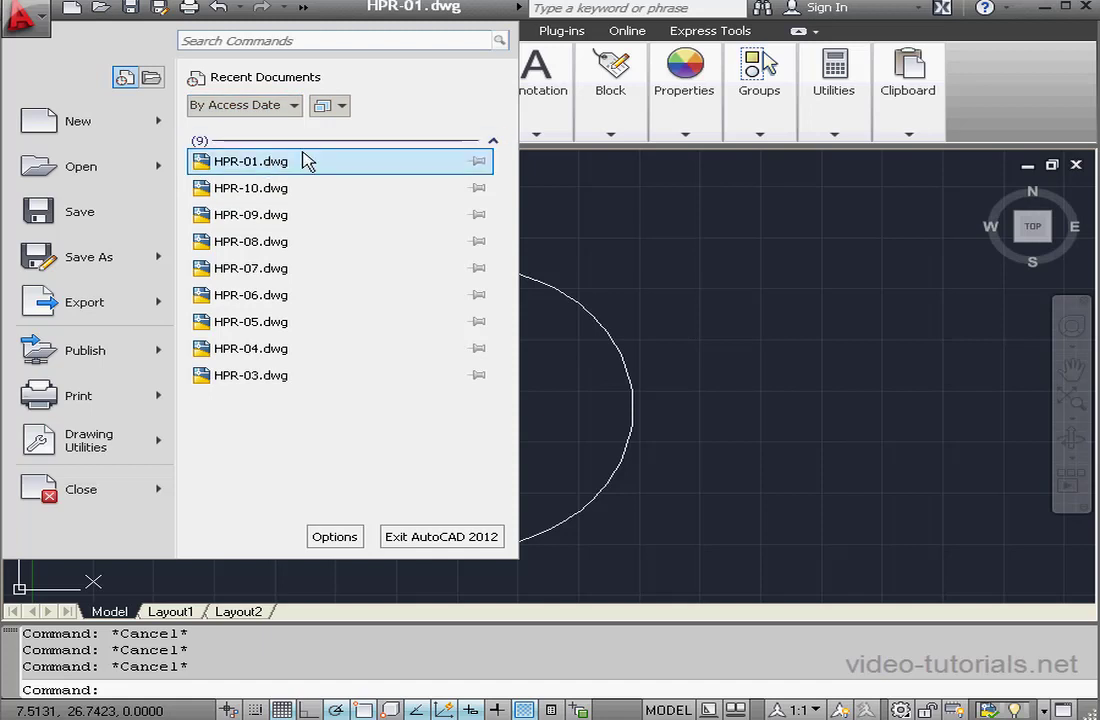
left_click(322, 105)
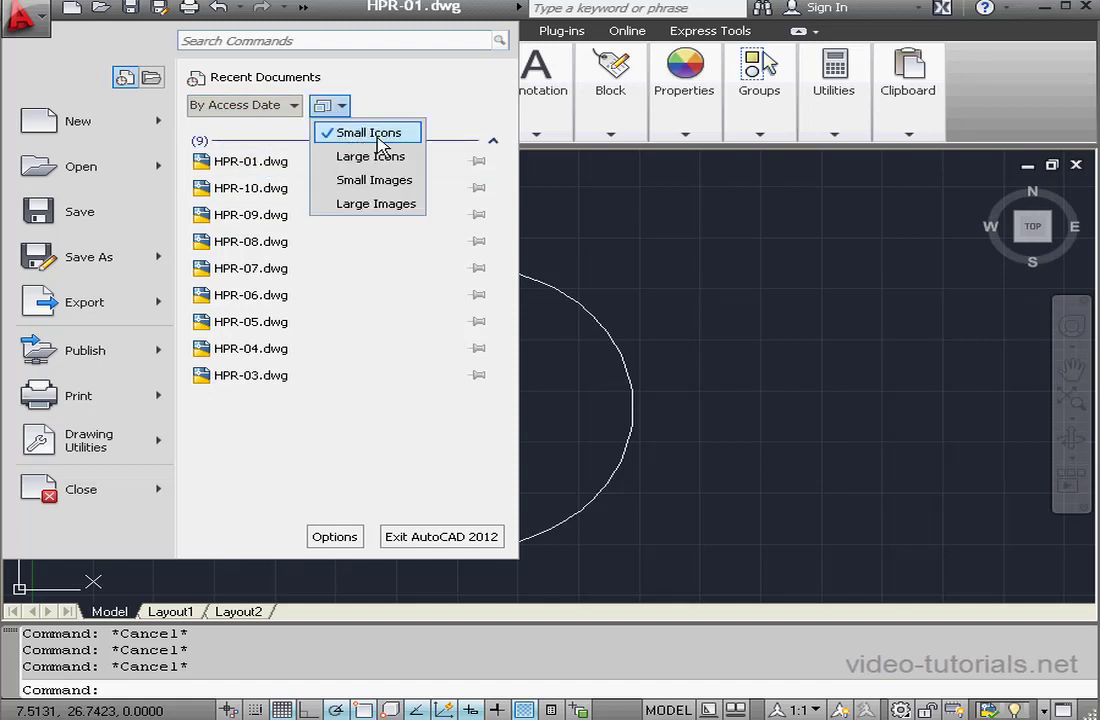
mouse_move(374, 179)
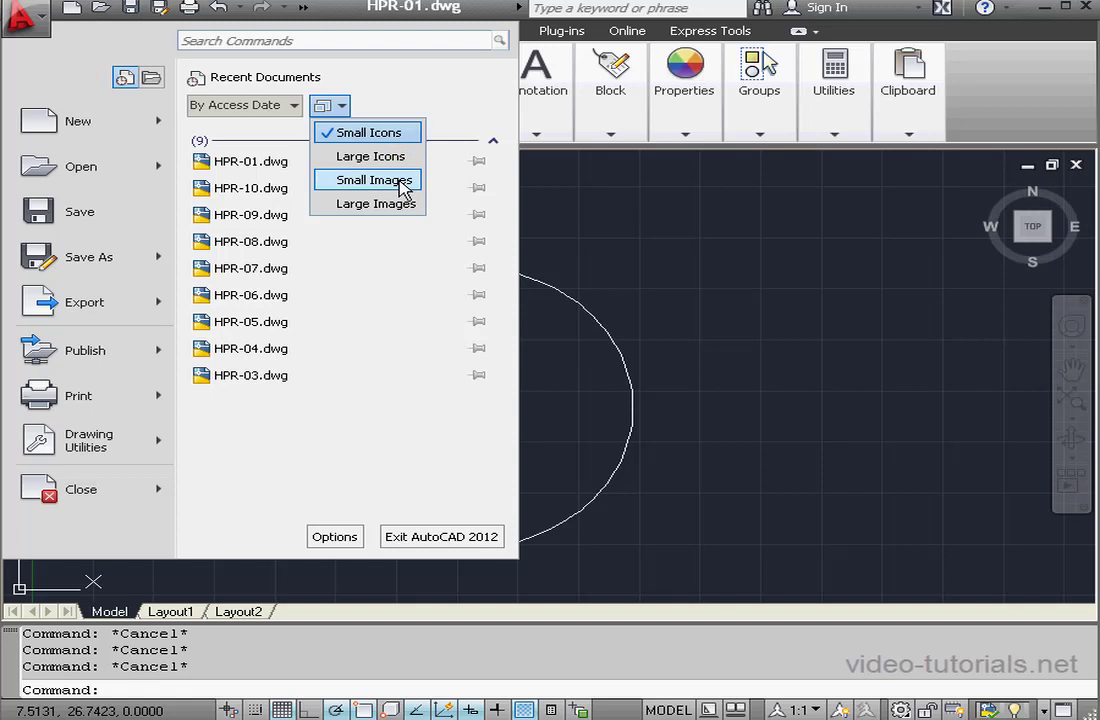
left_click(376, 179)
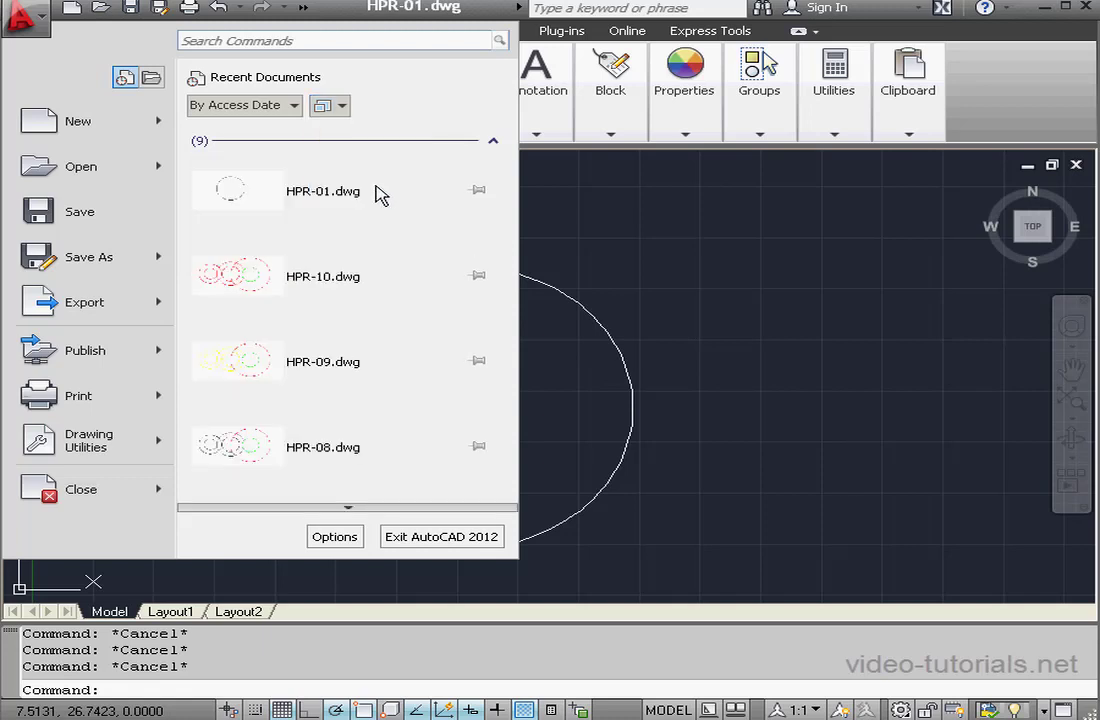
mouse_move(245, 195)
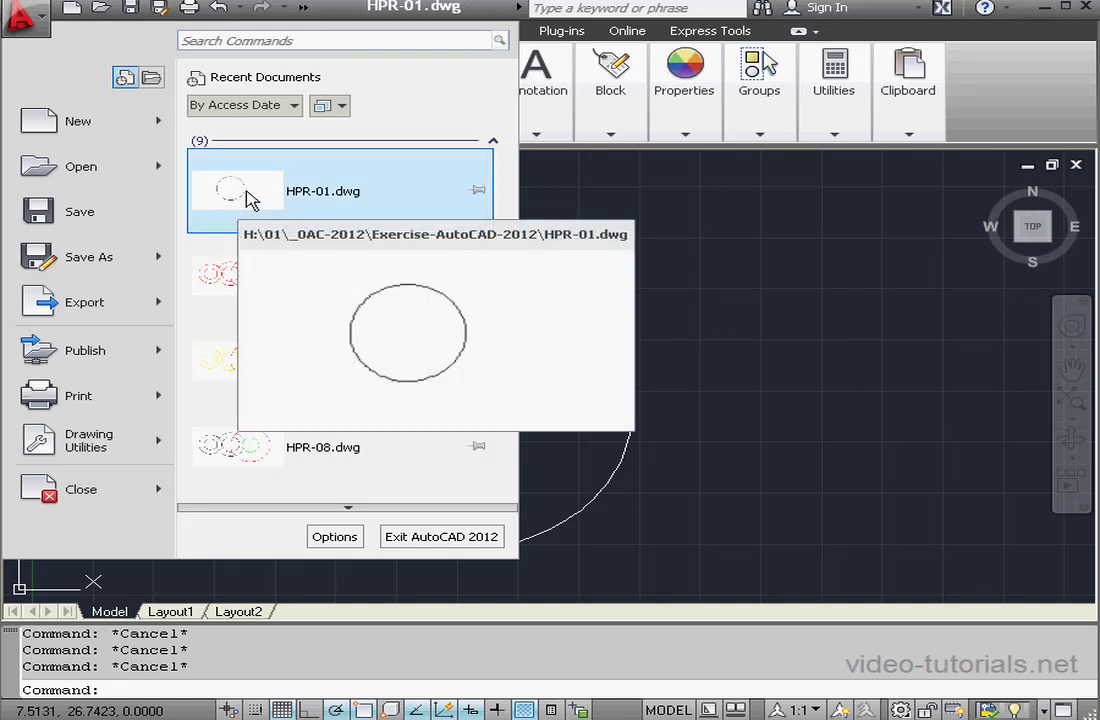
mouse_move(290, 191)
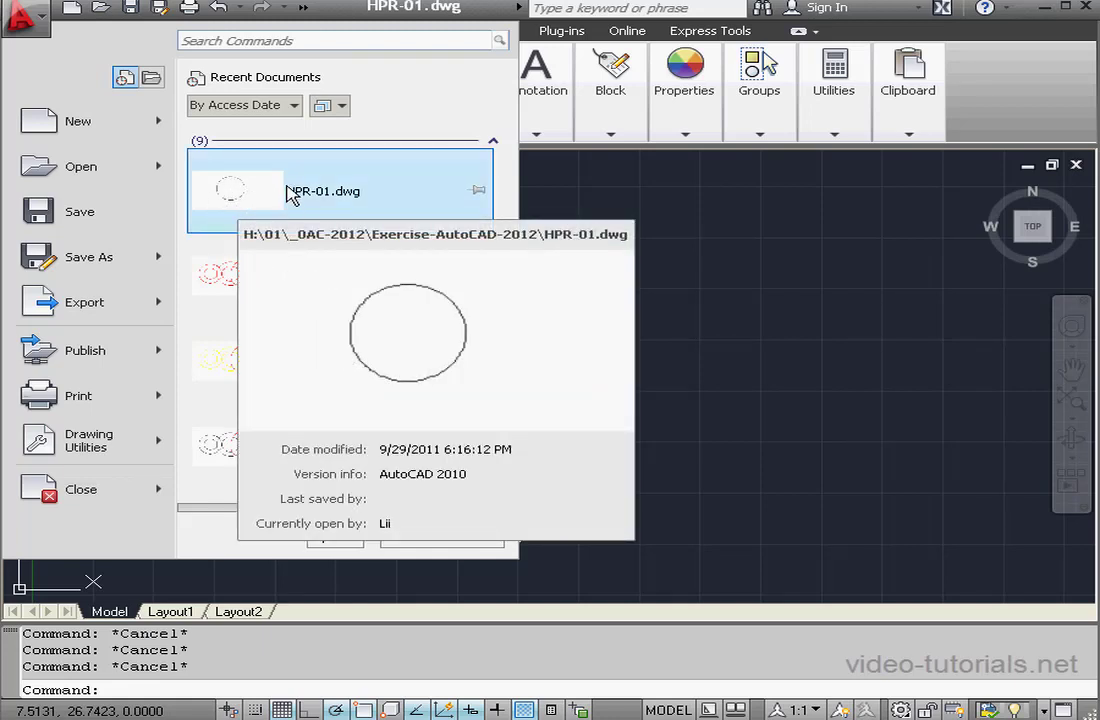
mouse_move(283, 189)
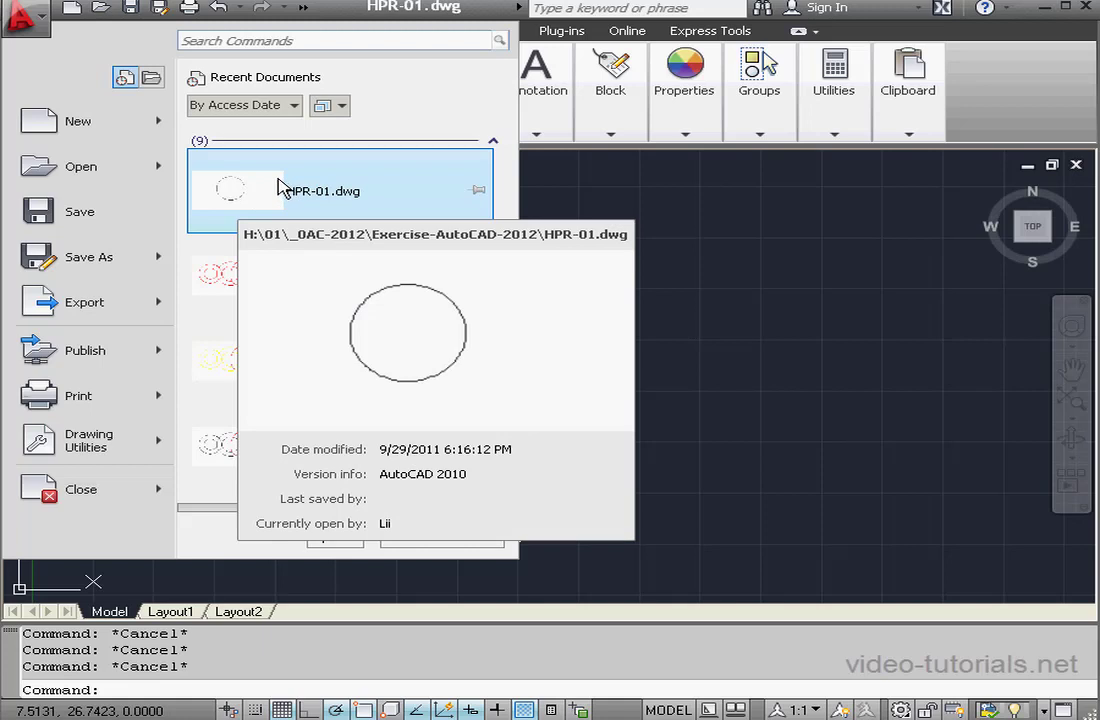
mouse_move(280, 182)
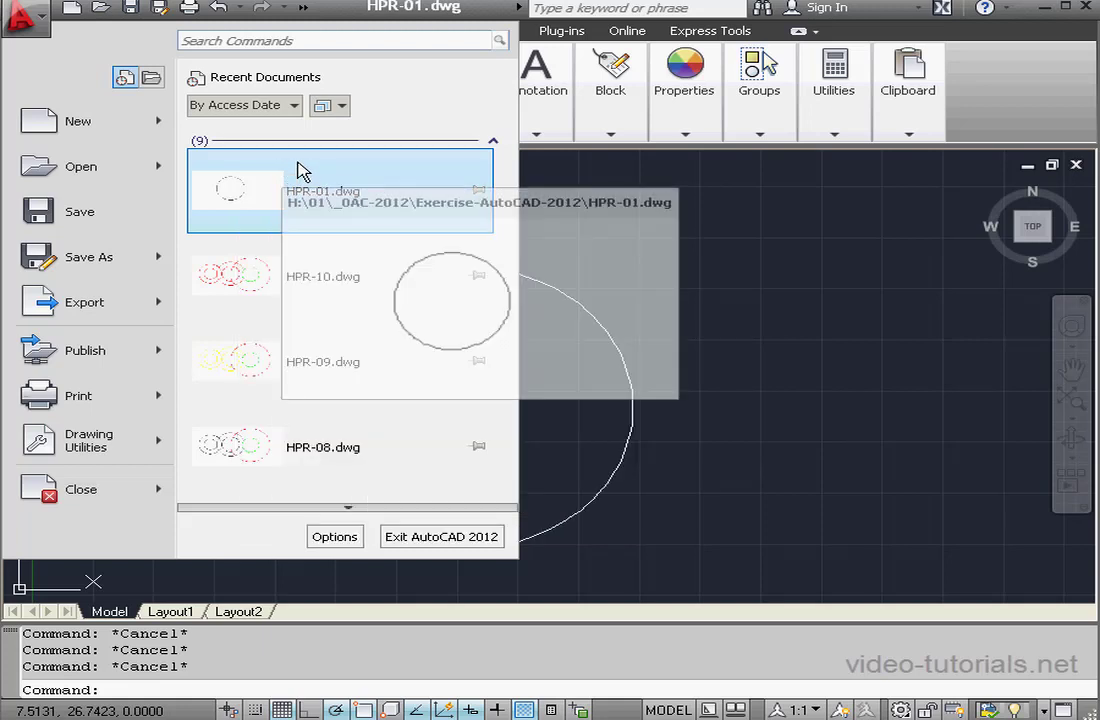
Set the application menu's recently-used files count to 6 on the Open and Save tab
left_click(323, 105)
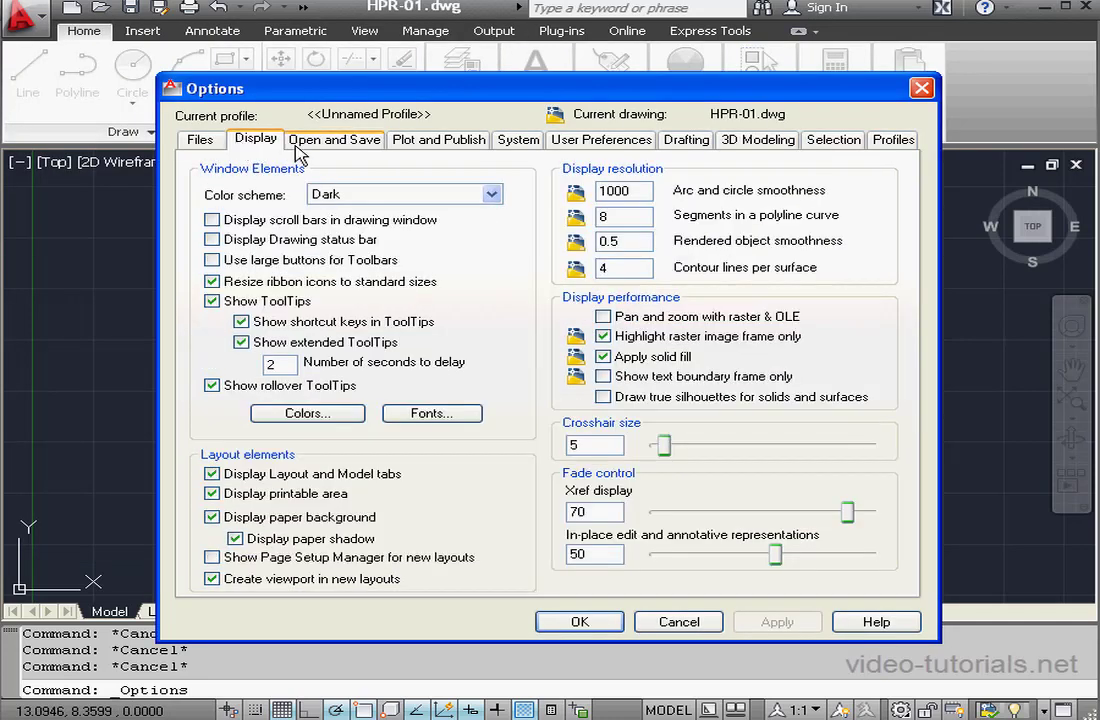
left_click(335, 139)
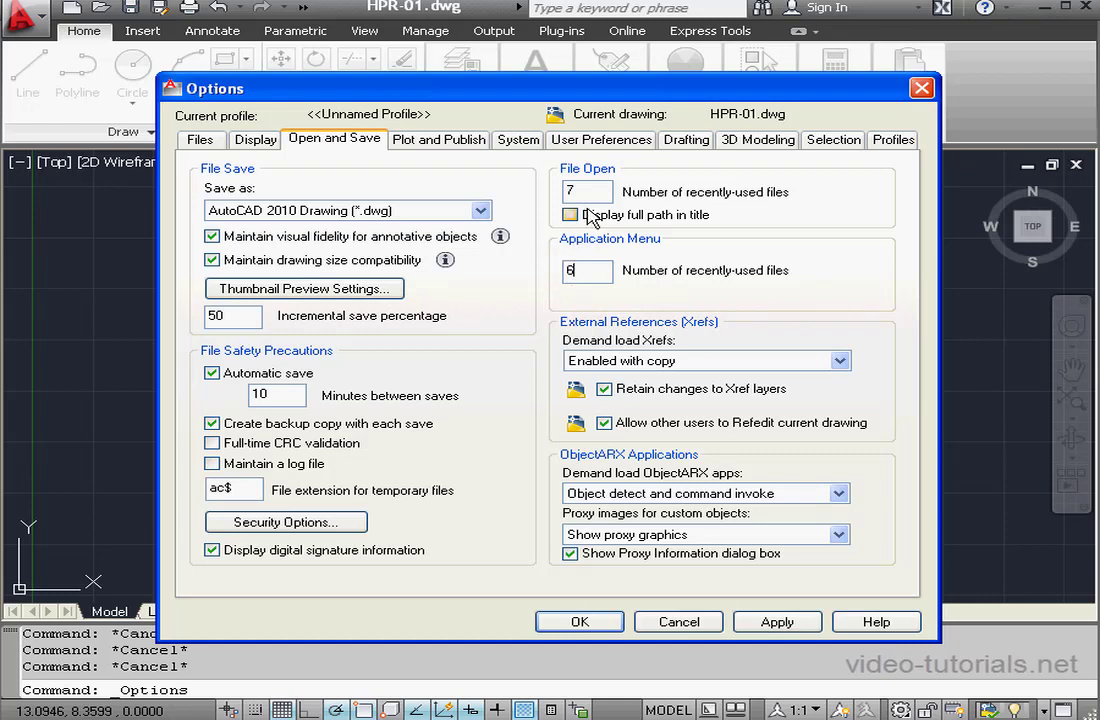
triple_click(586, 191)
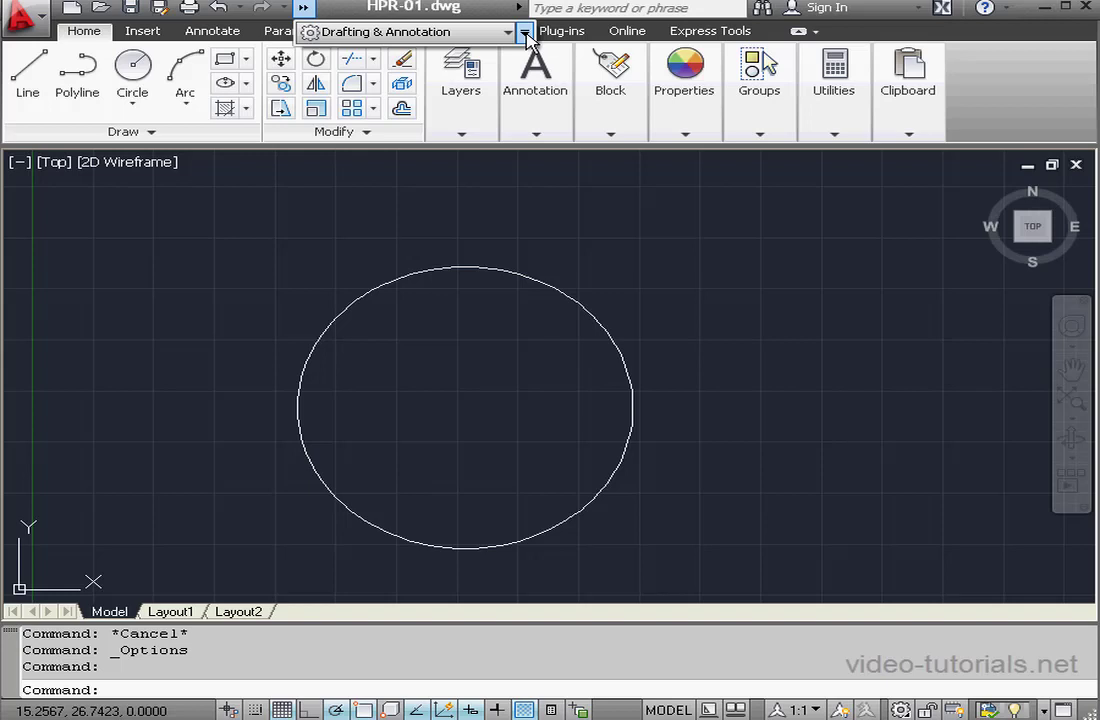
Show the menu bar from the Quick Access Toolbar and view File menu recent files
left_click(524, 31)
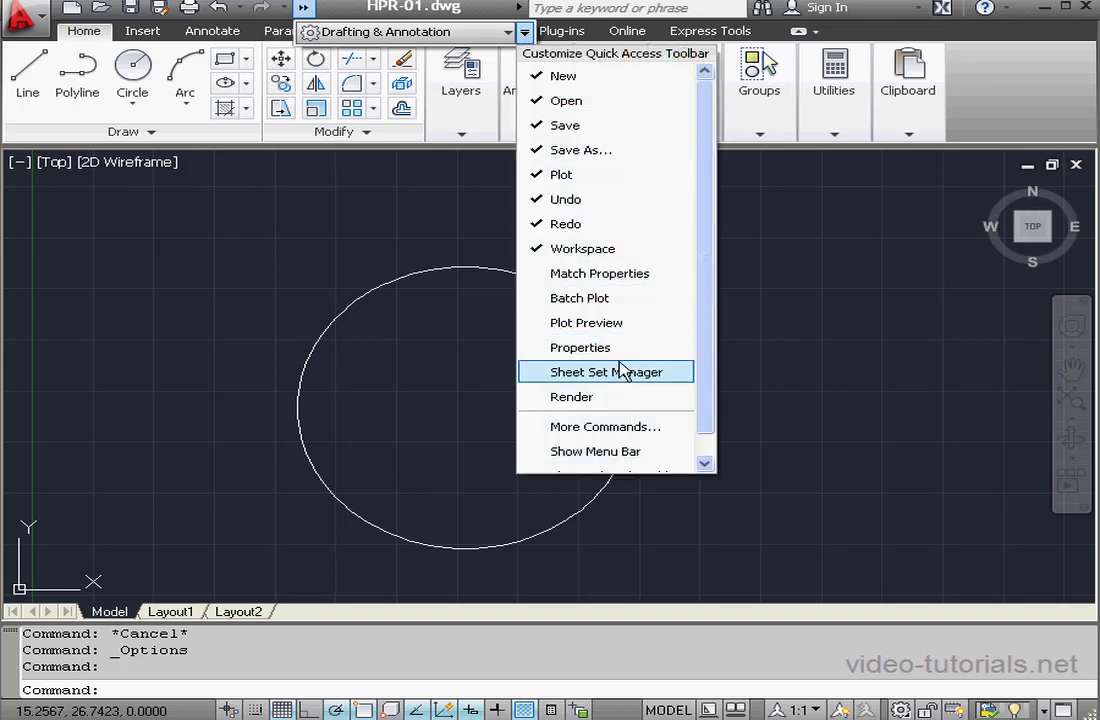
mouse_move(595, 451)
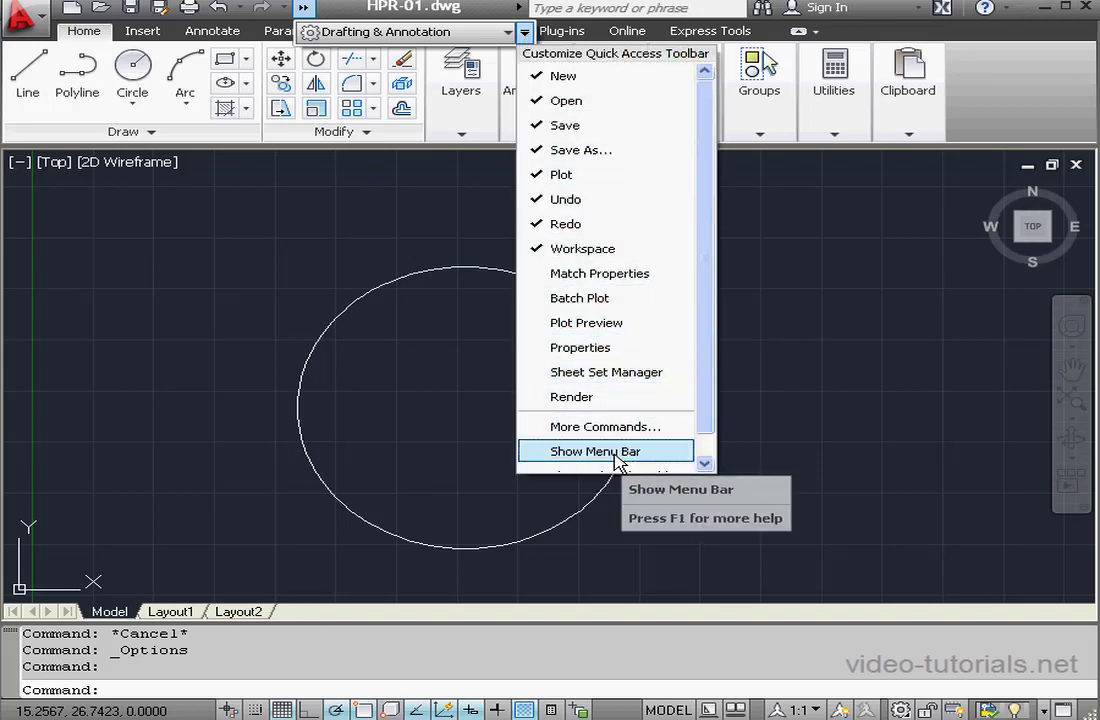
left_click(595, 451)
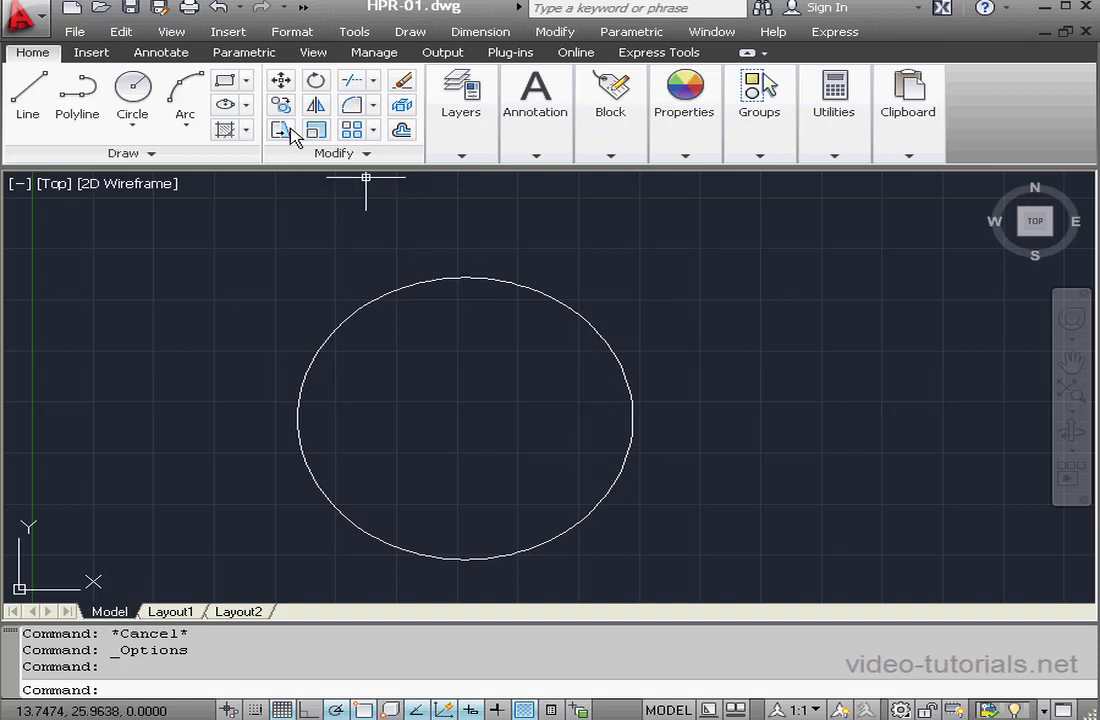
left_click(74, 31)
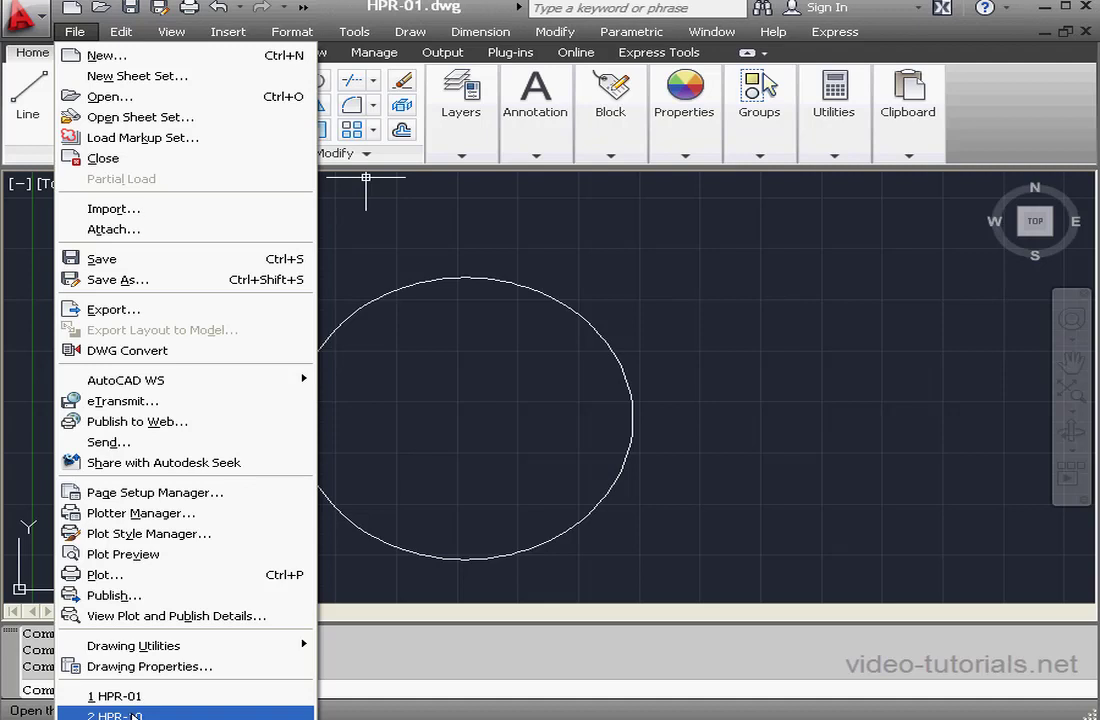
mouse_move(115, 695)
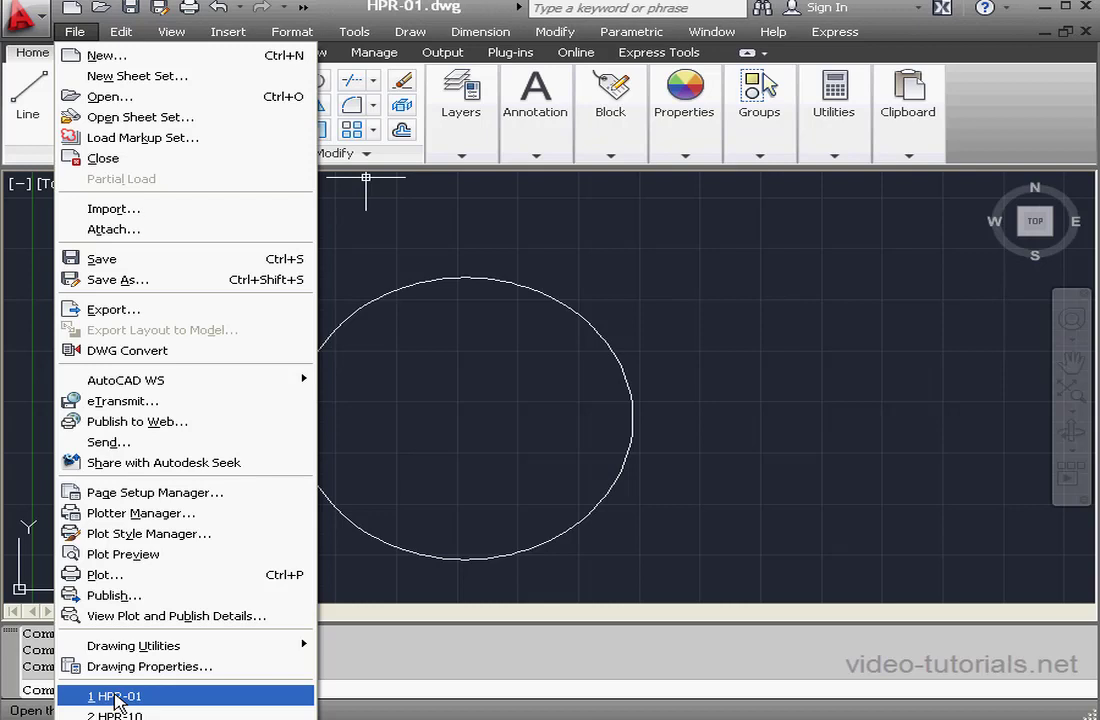
mouse_move(115, 713)
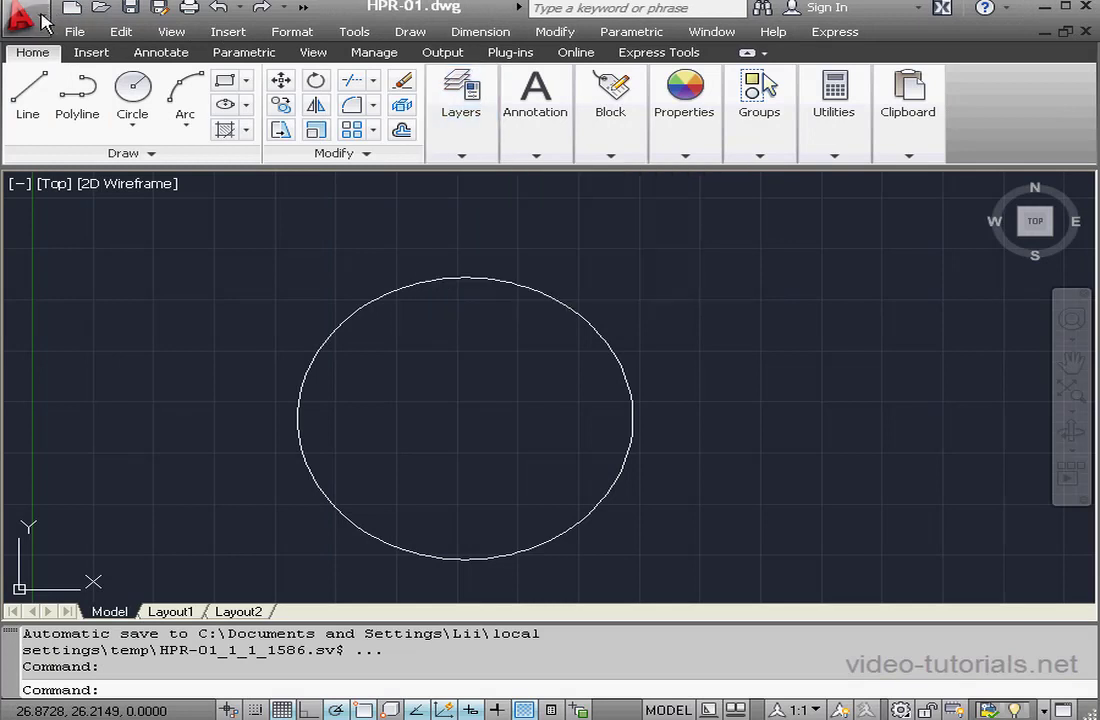
Open HPR-10.dwg from the application menu's recent documents
left_click(25, 18)
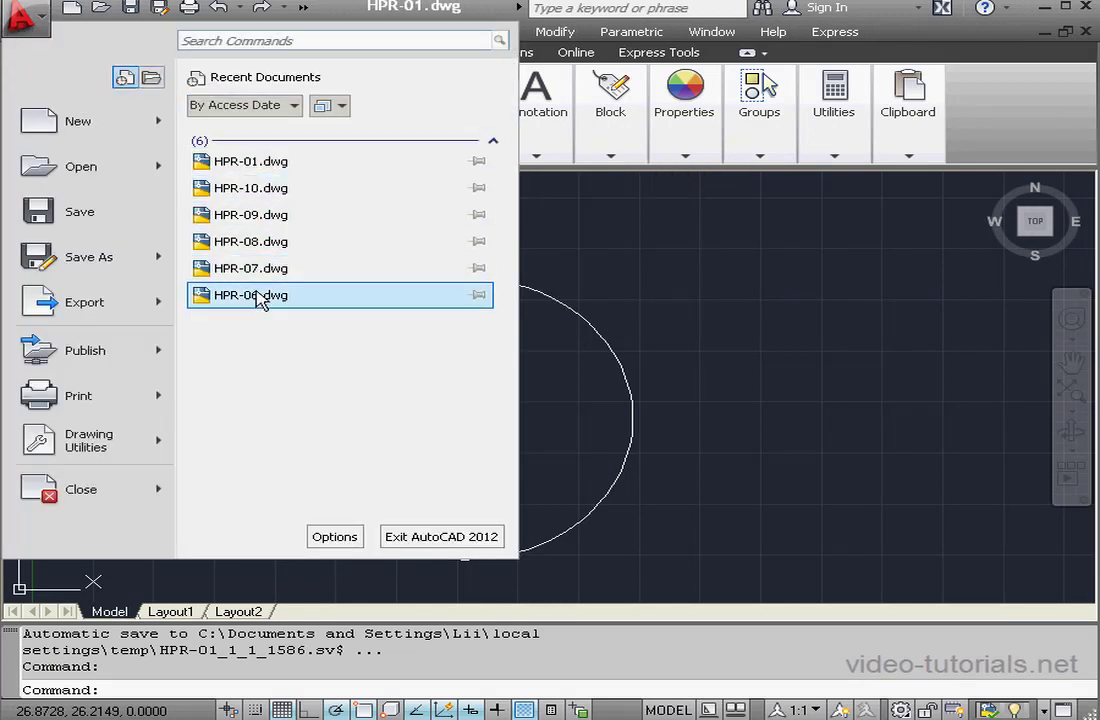
mouse_move(347, 307)
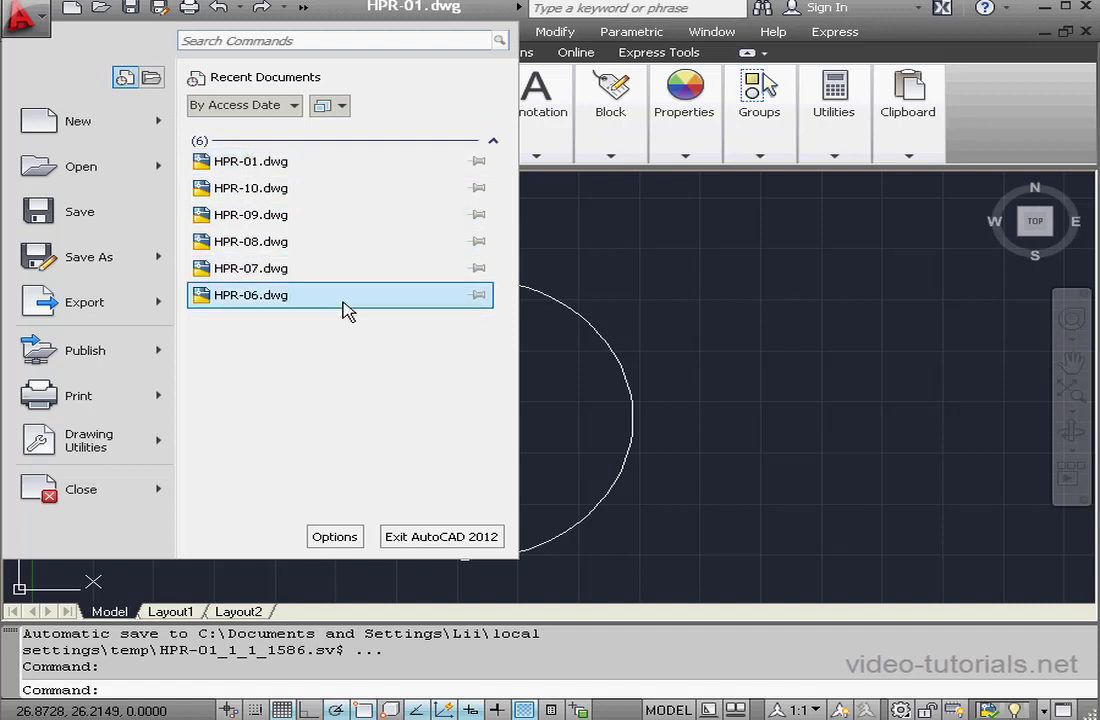
mouse_move(478, 296)
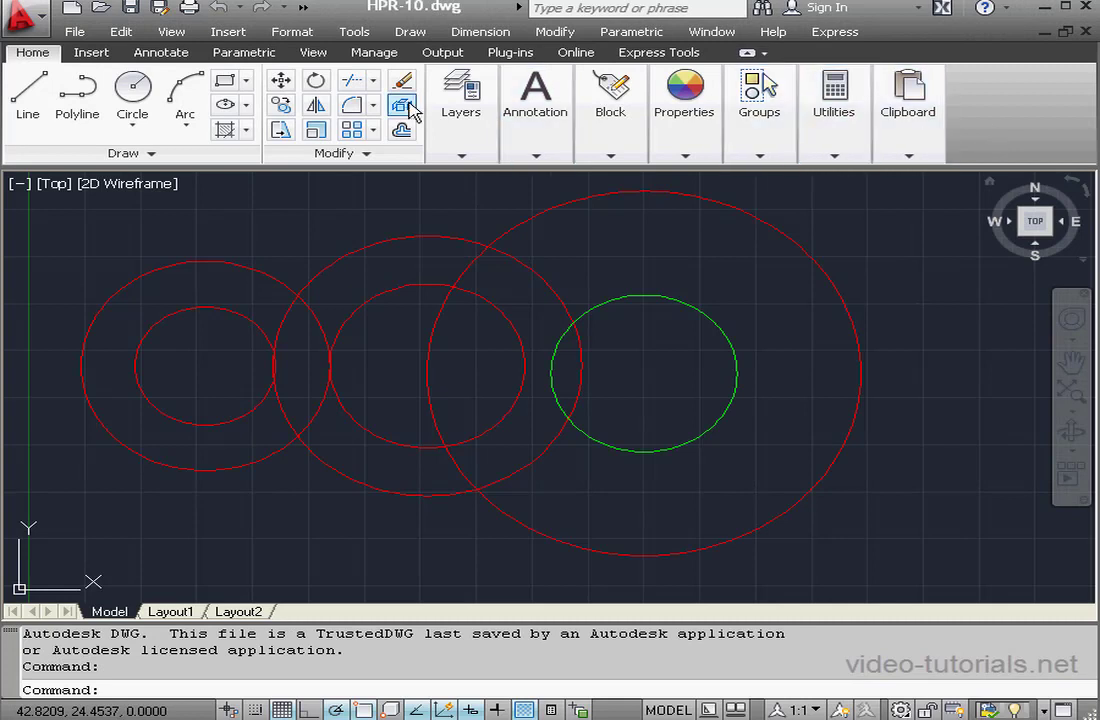
Reopen the application menu to see HPR-10 listed first
left_click(25, 18)
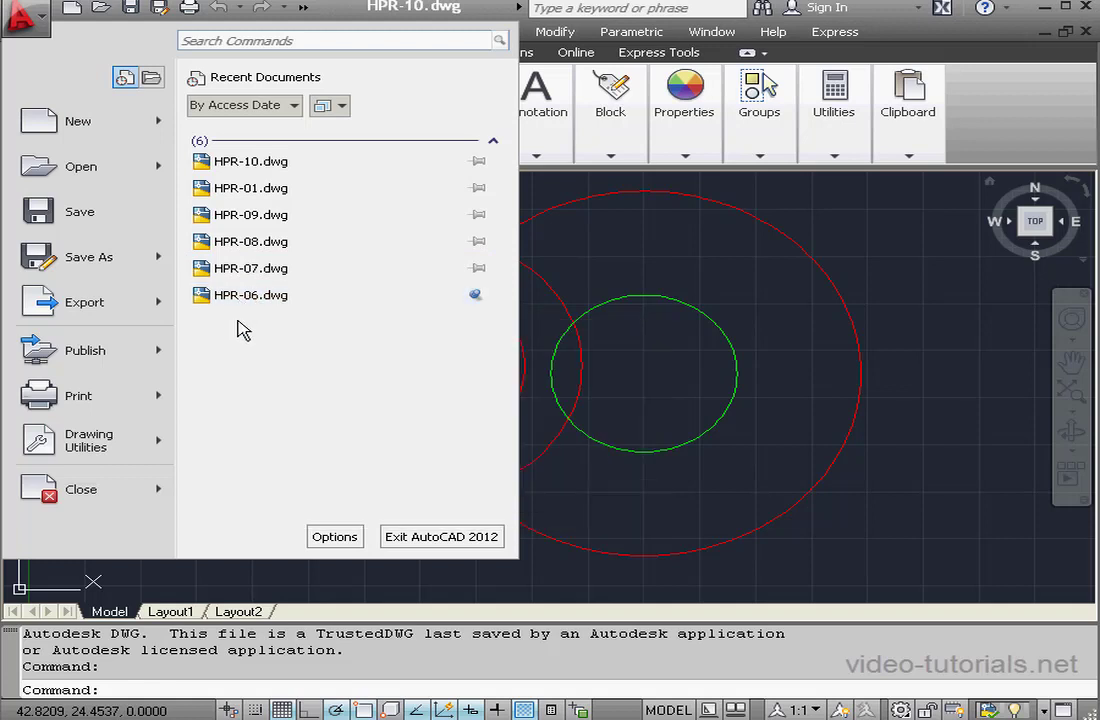
mouse_move(253, 334)
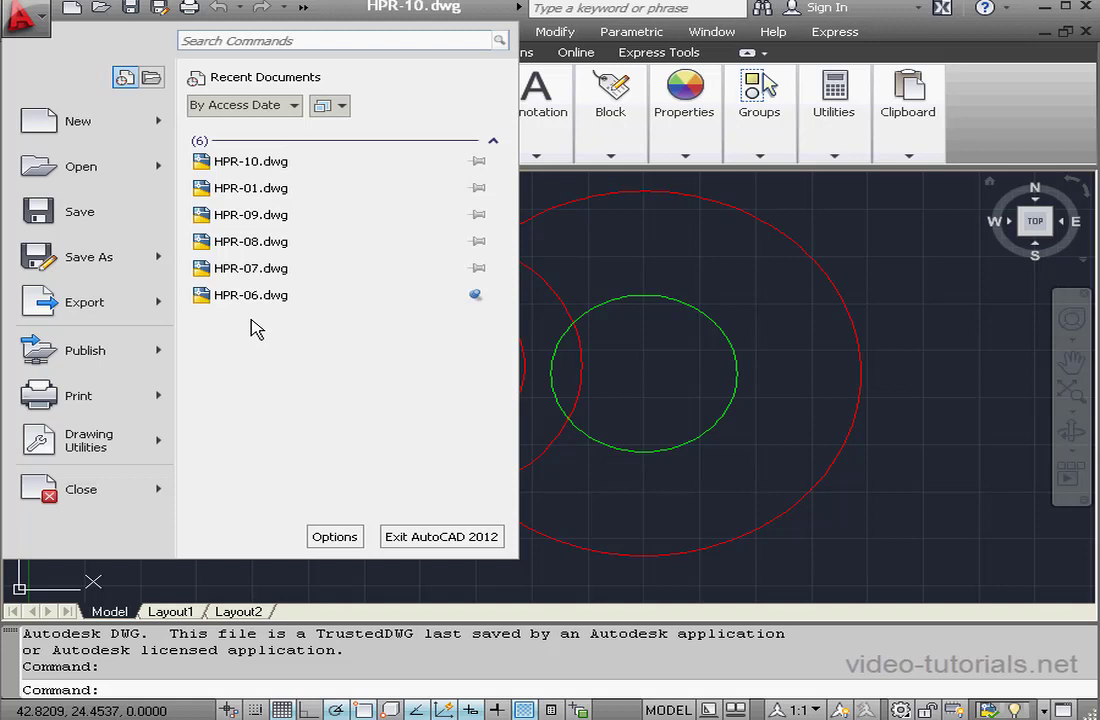
mouse_move(258, 325)
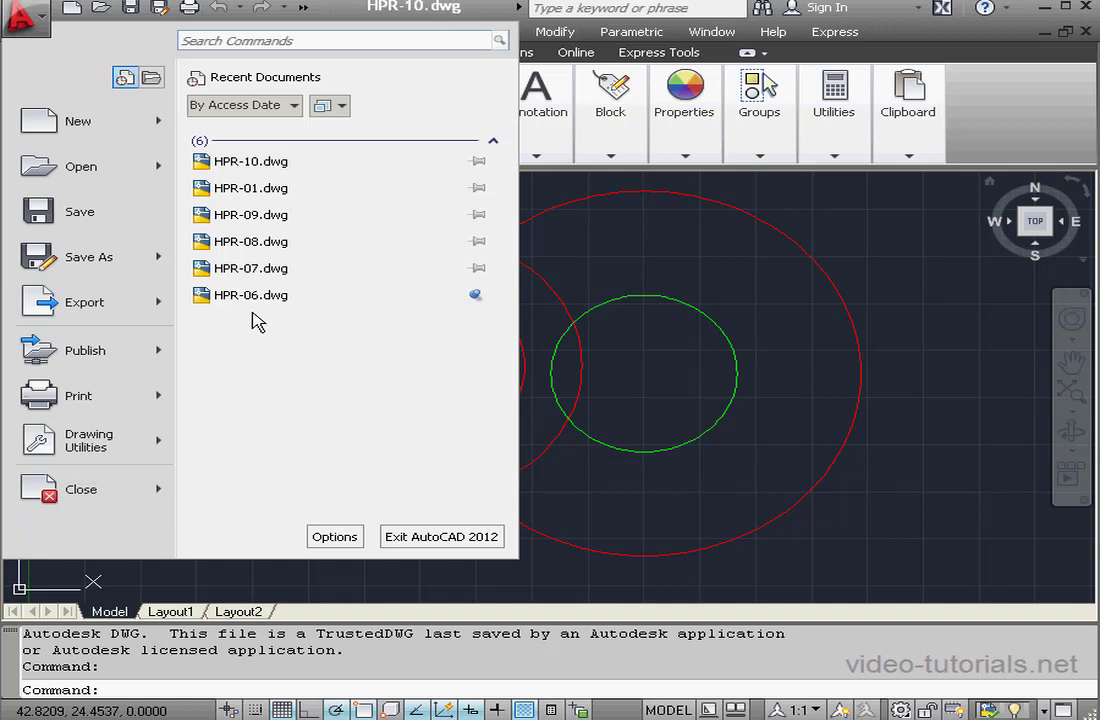
Find Line via 'line' menu search and draw a line sloping across the circles
left_click(300, 40)
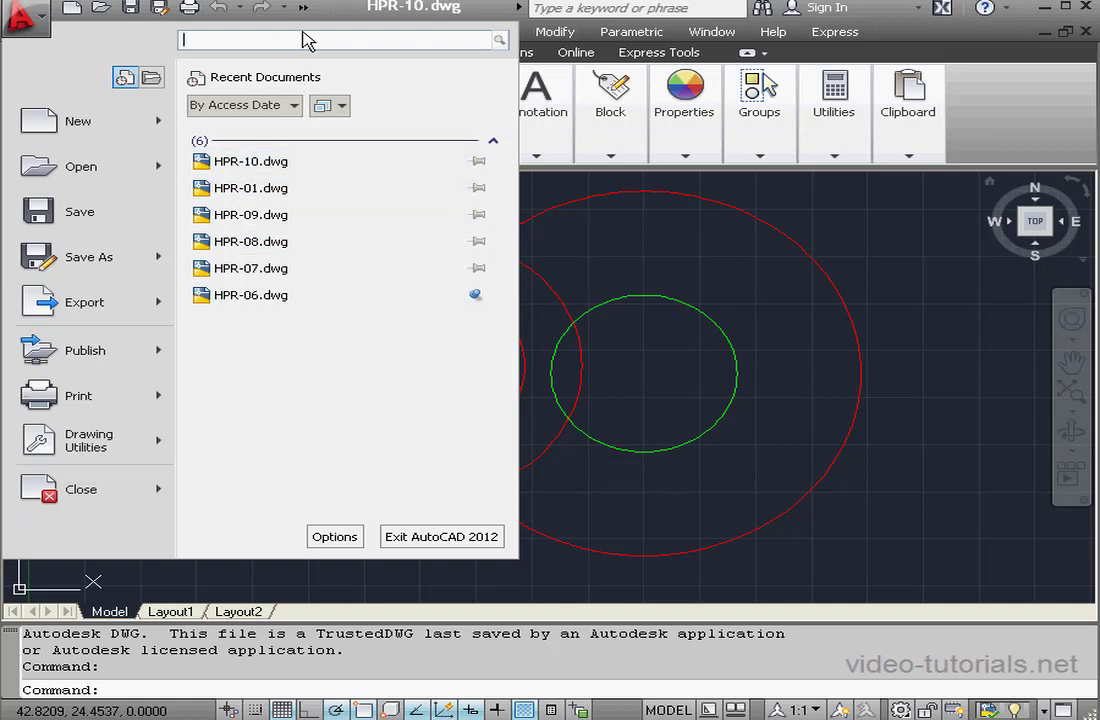
type("lin")
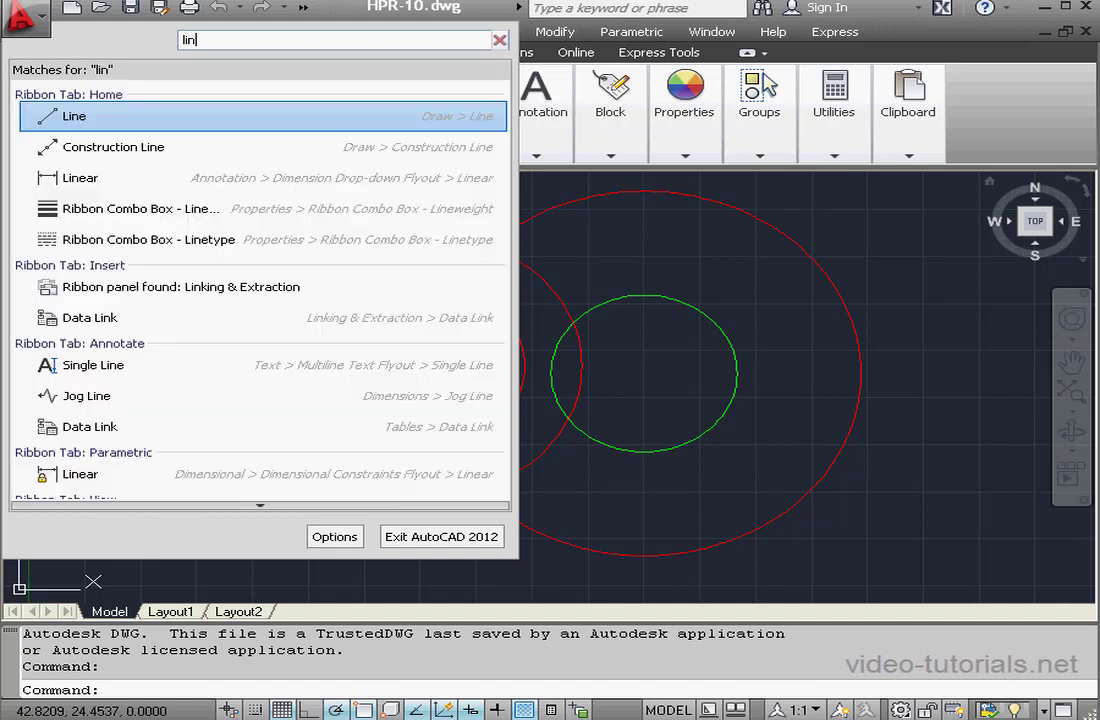
type("e")
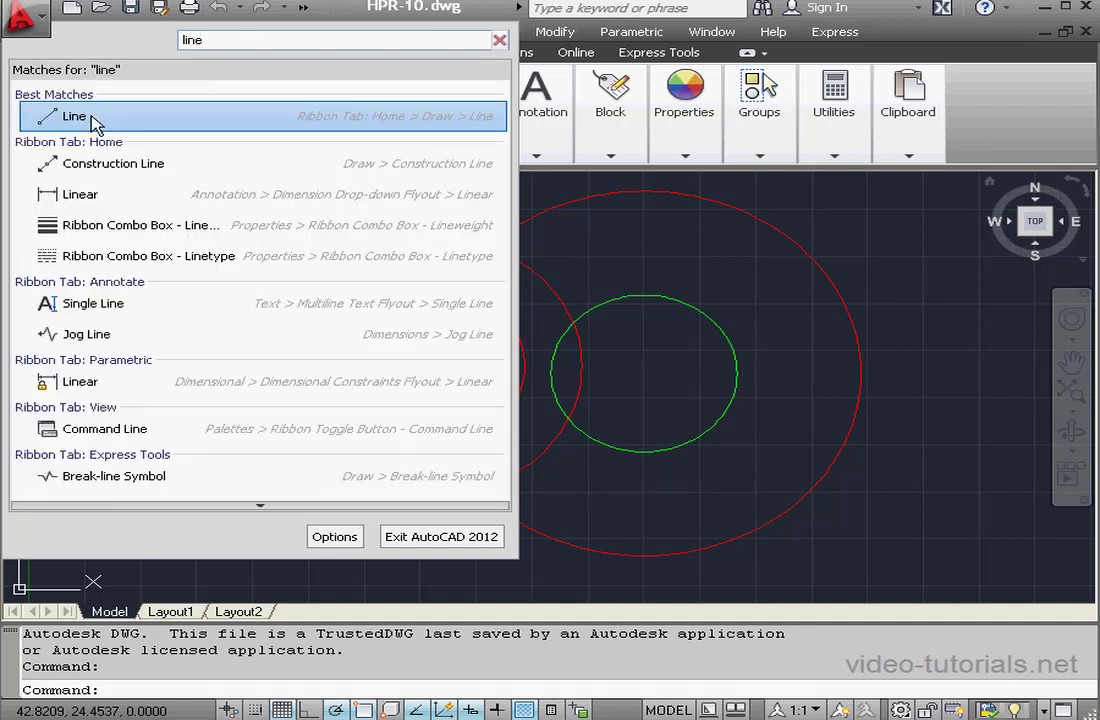
mouse_move(80, 123)
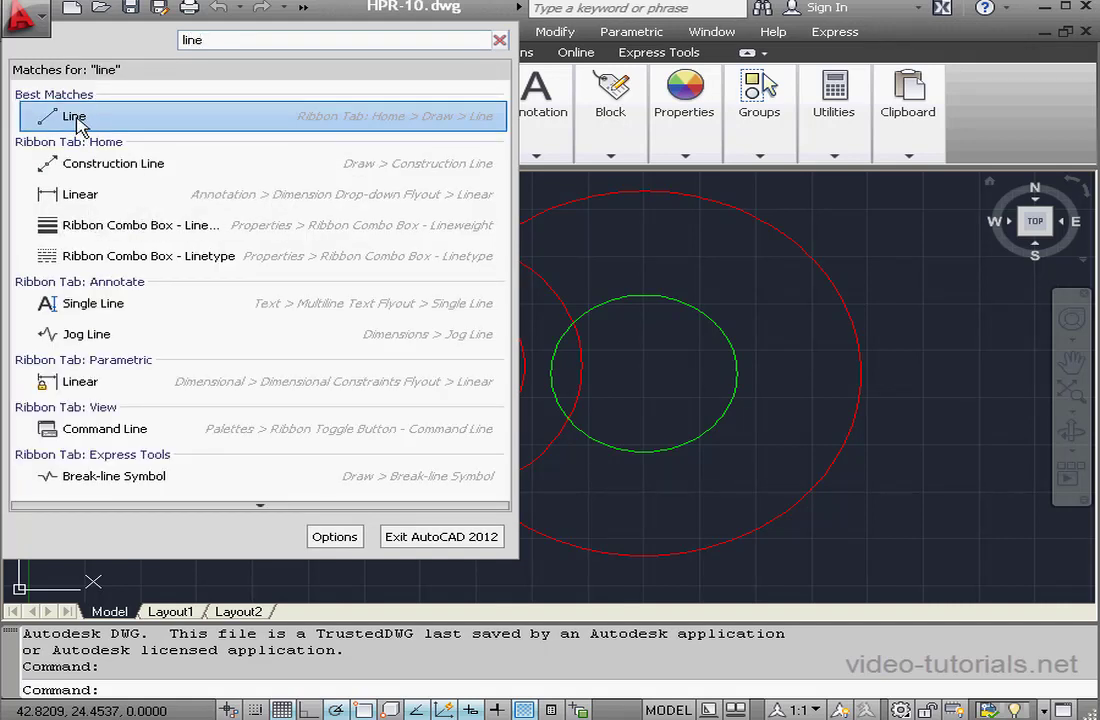
left_click(74, 117)
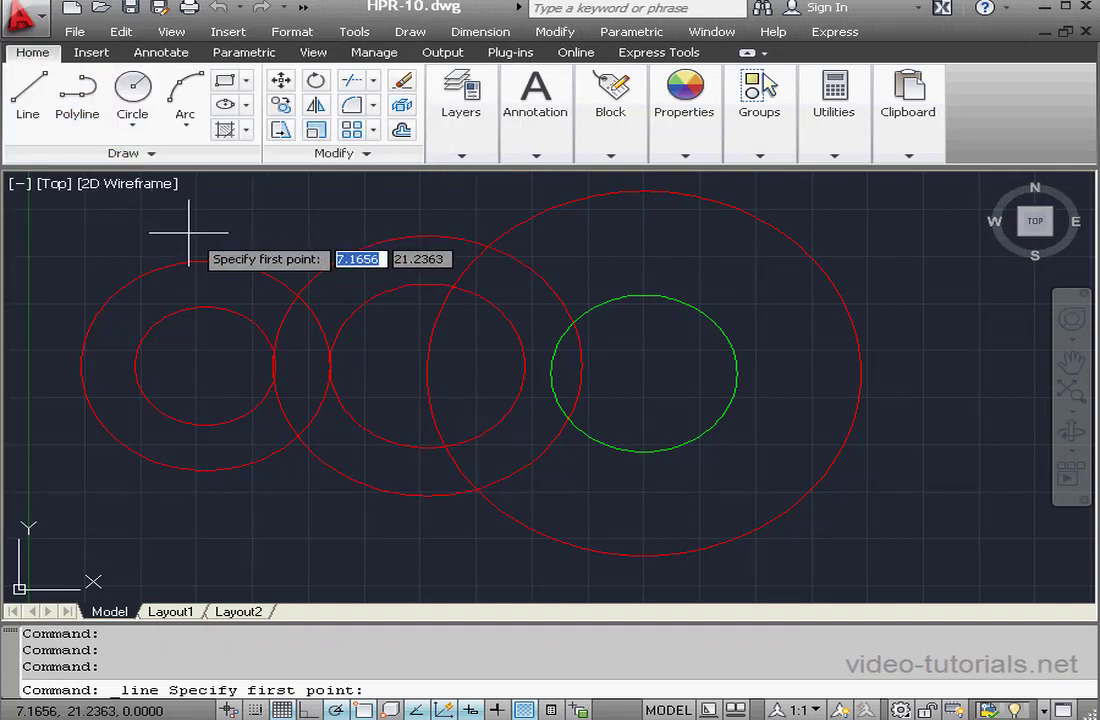
left_click(188, 240)
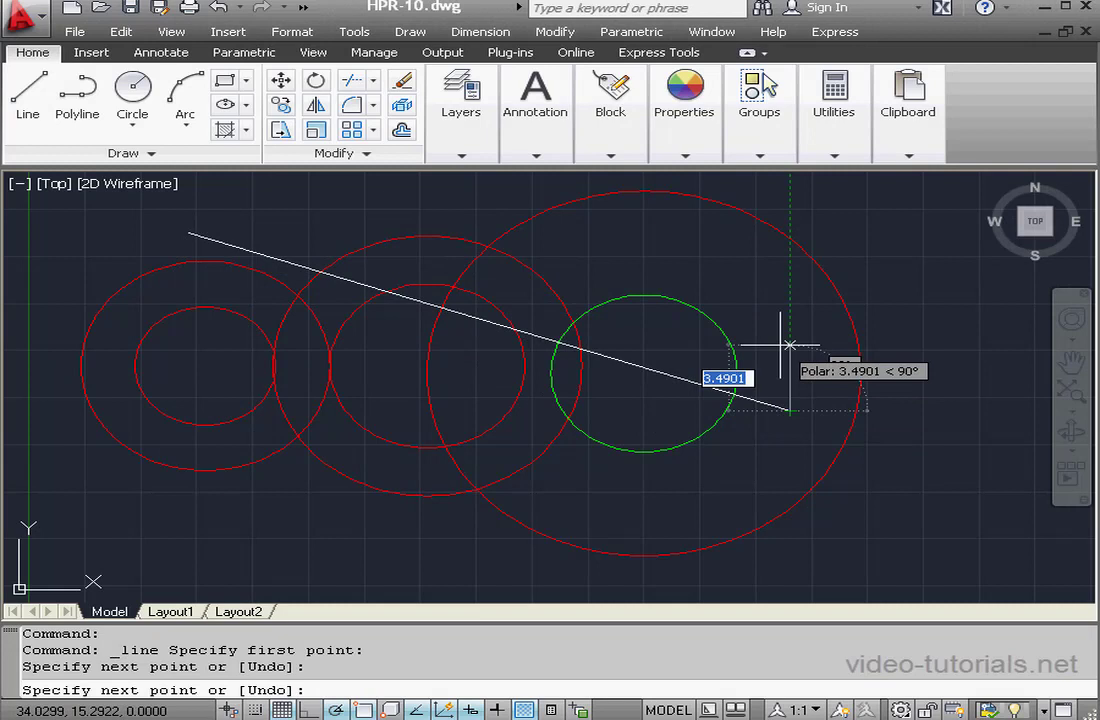
key("Escape")
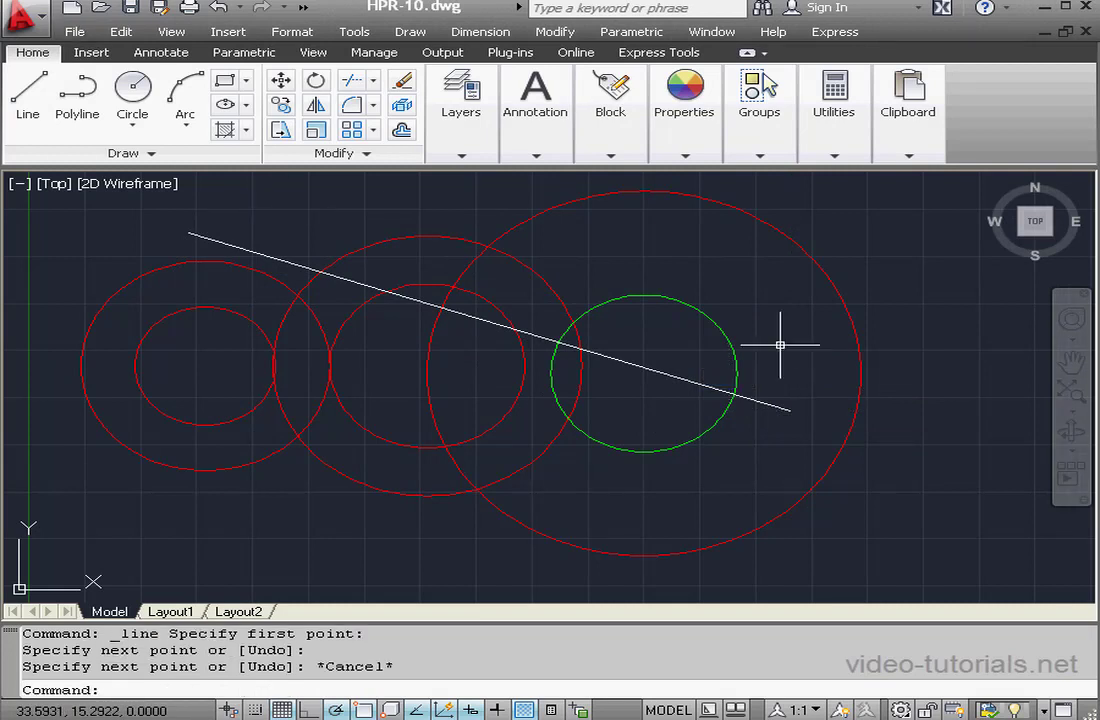
mouse_move(793, 346)
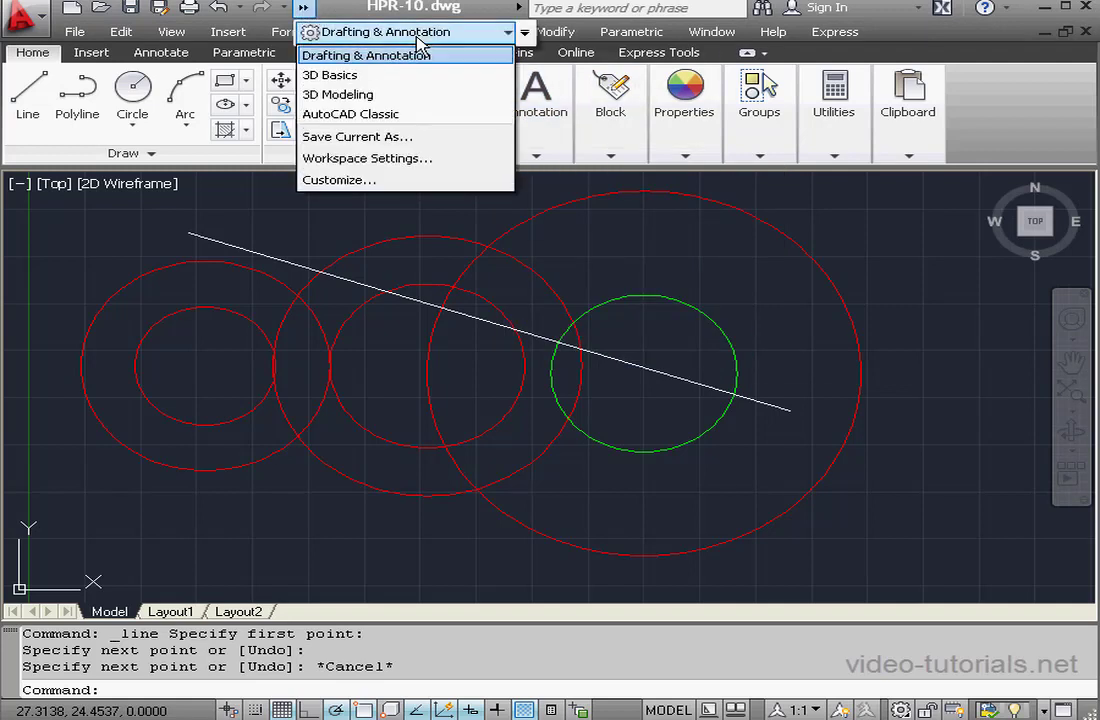
mouse_move(356, 136)
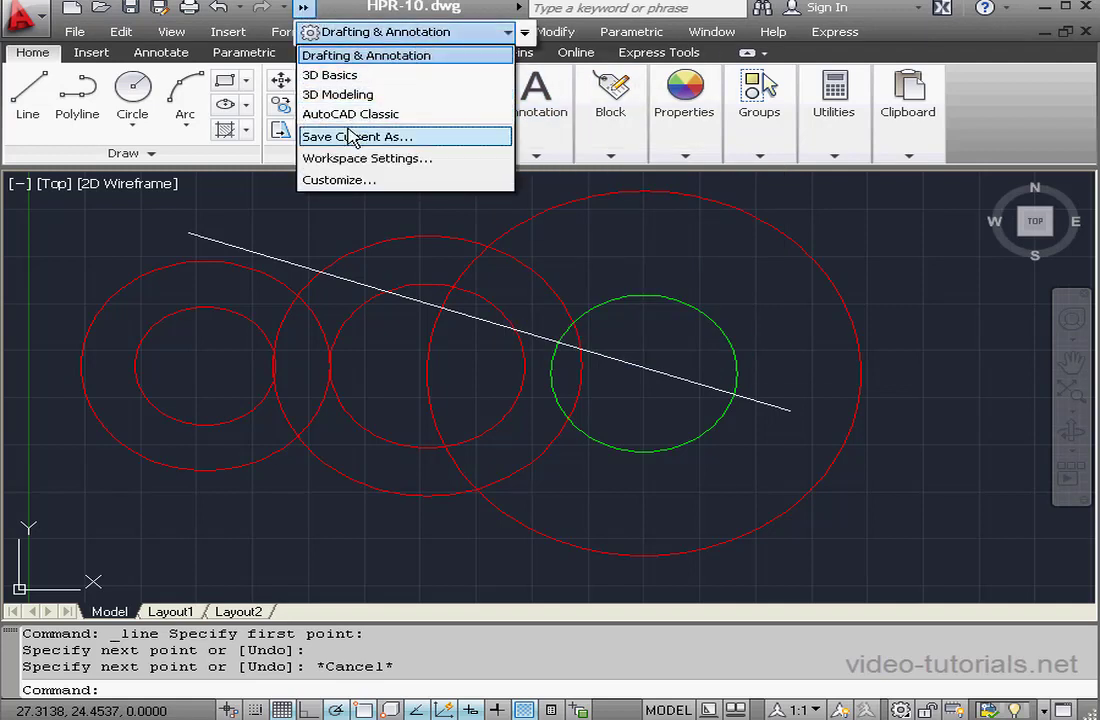
mouse_move(338, 179)
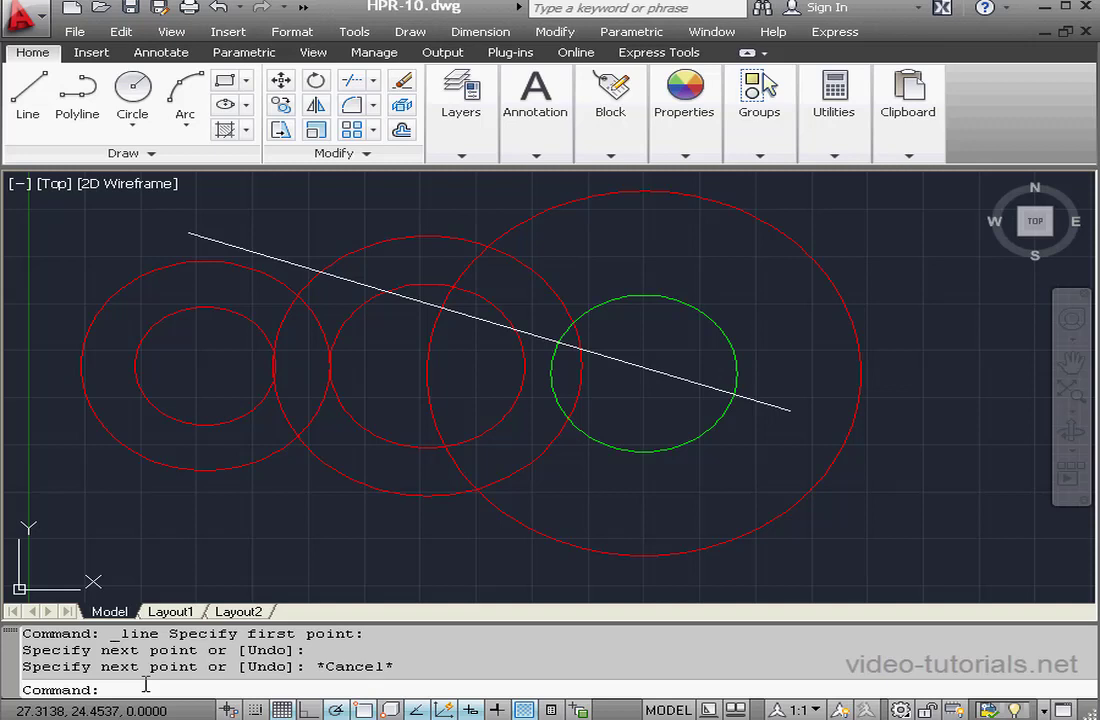
Enter CUI at the command line
type("CUI")
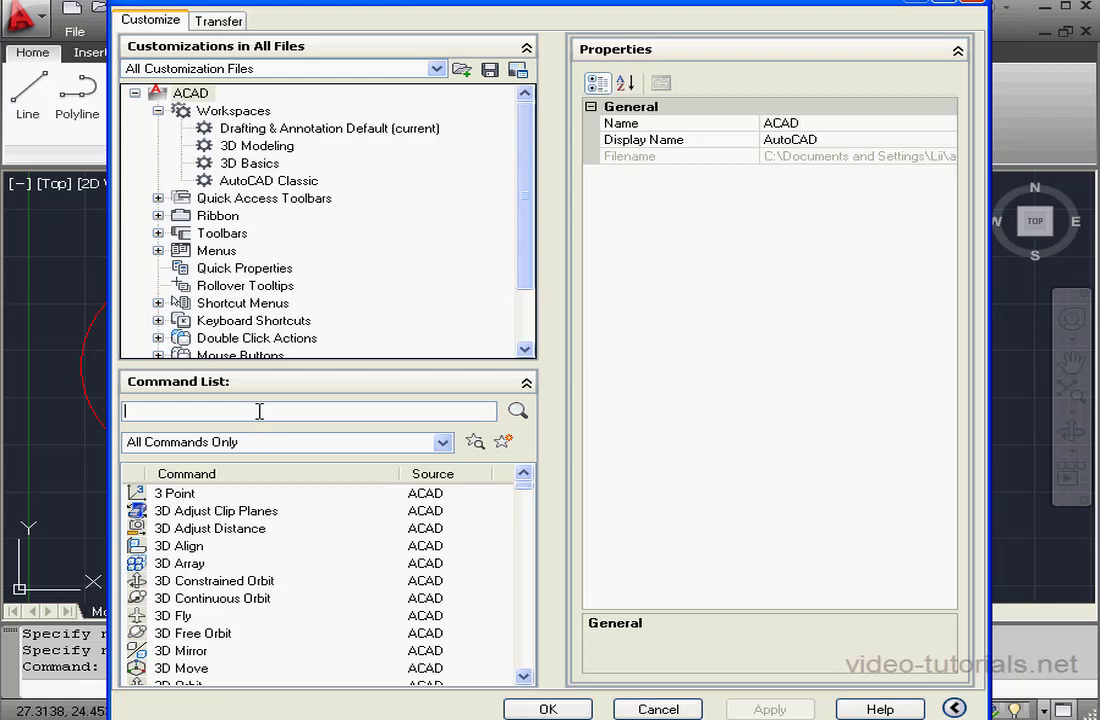
Filter the CUI command list for 'line' and select the Line command
type("line")
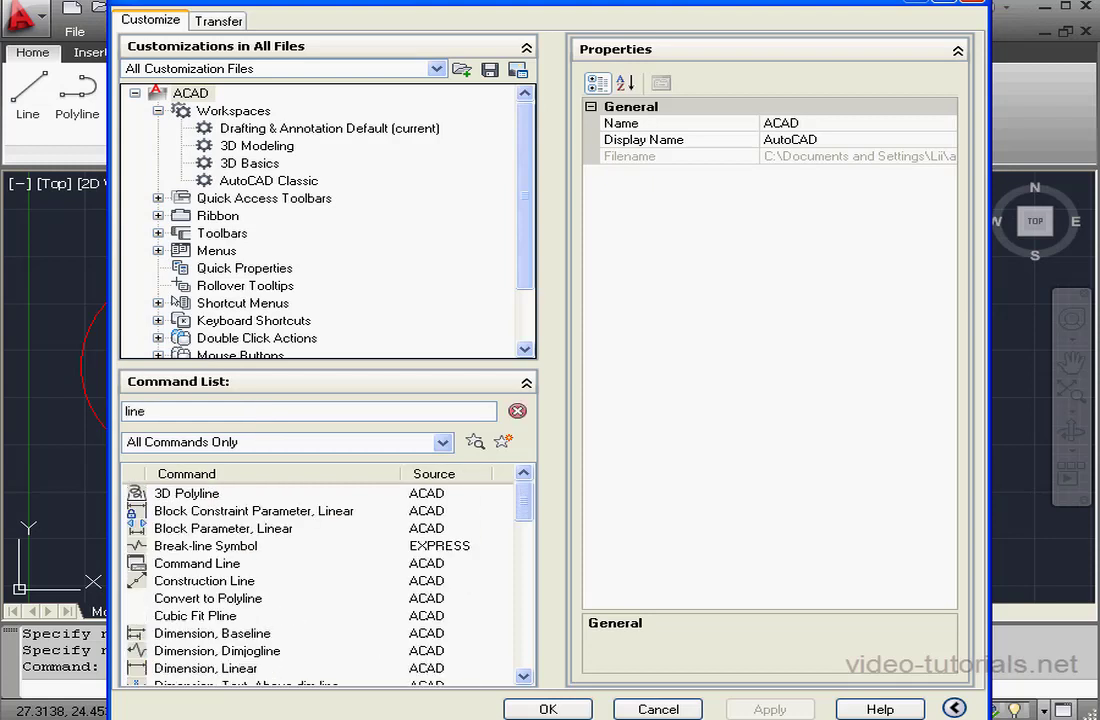
scroll("down", 3)
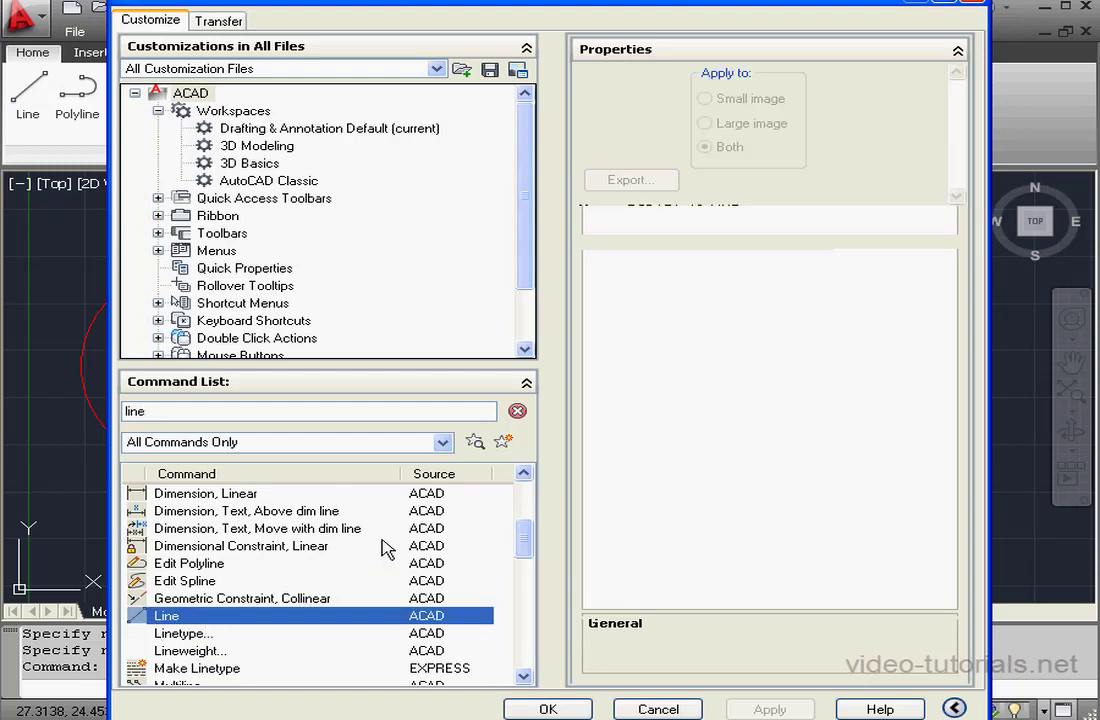
left_click(167, 615)
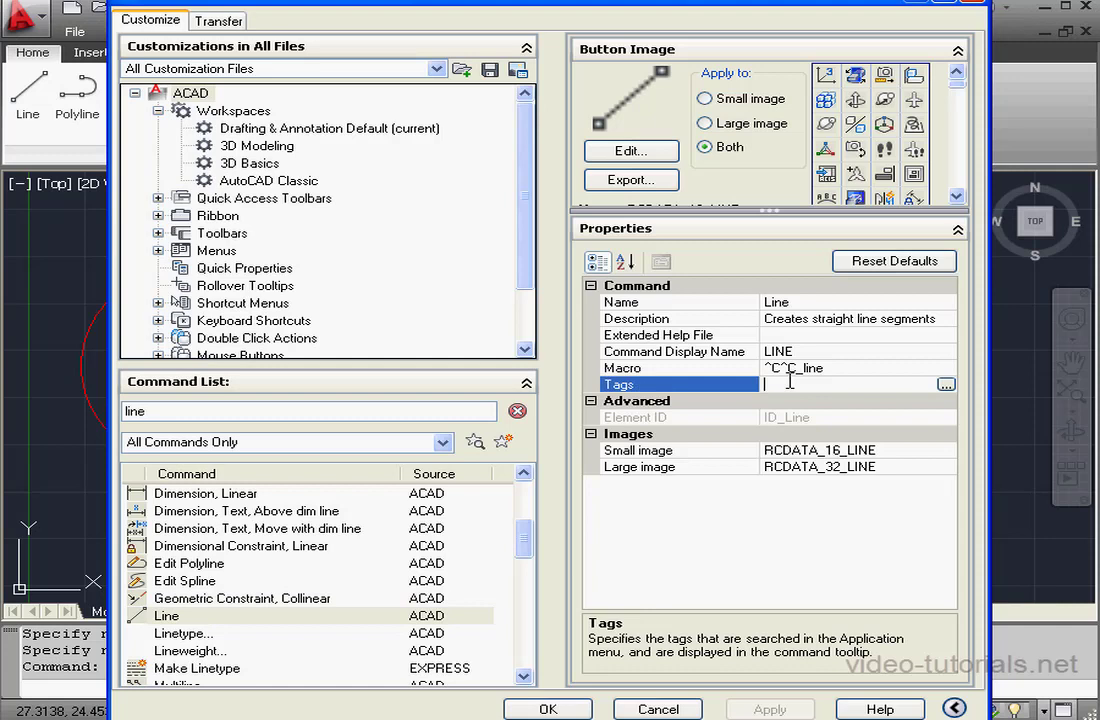
Give the Line command tag 001 and apply the change
left_click(944, 384)
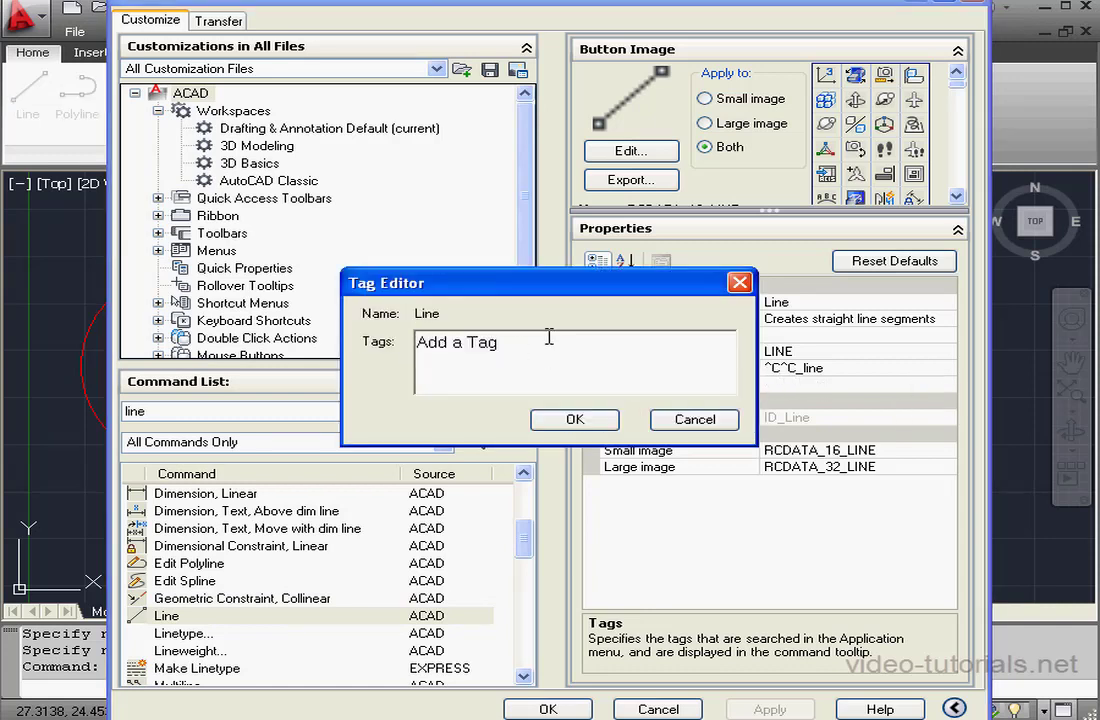
type("001")
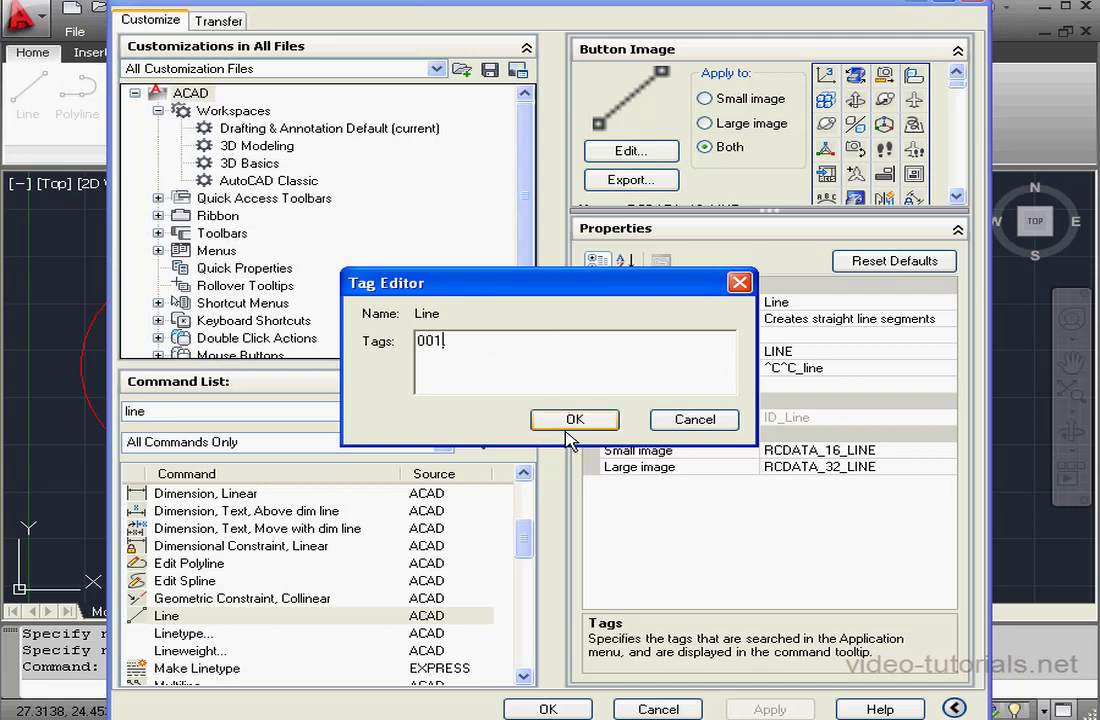
left_click(575, 419)
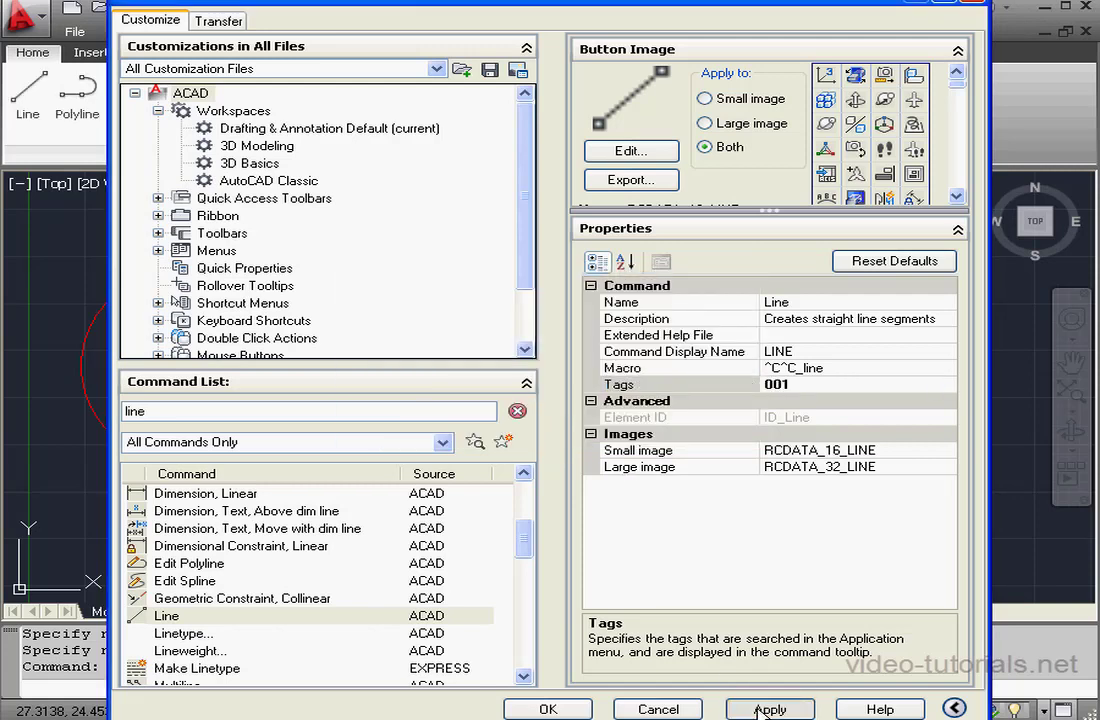
left_click(769, 708)
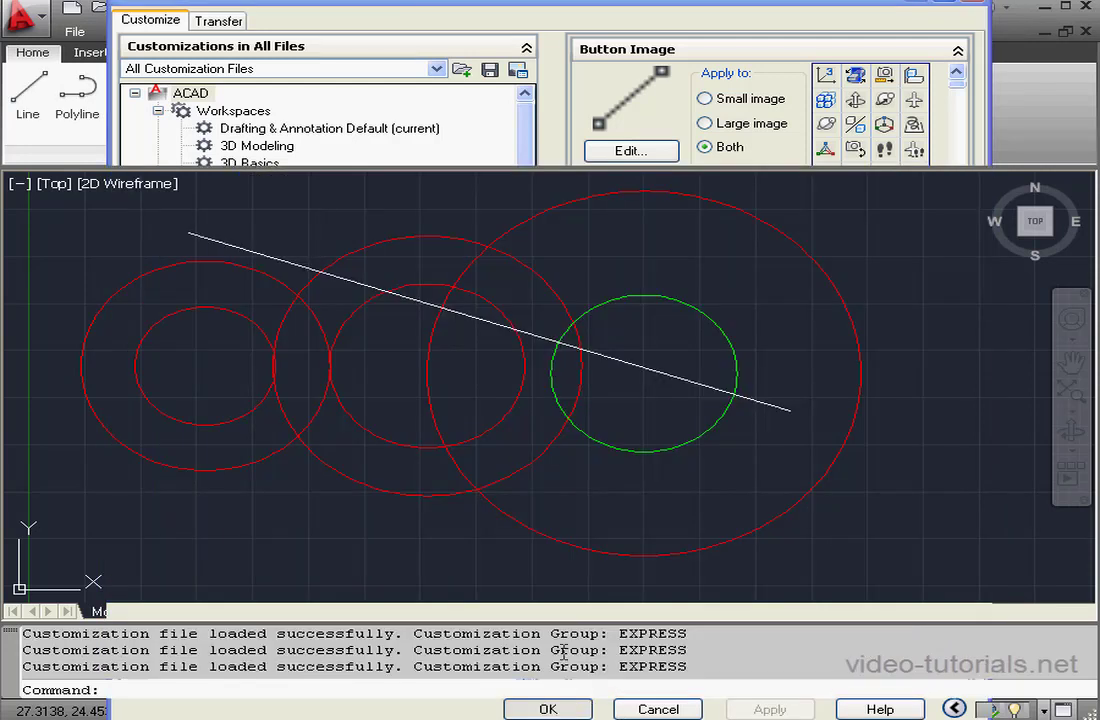
Close the CUI dialog with OK and reopen the application menu
left_click(547, 708)
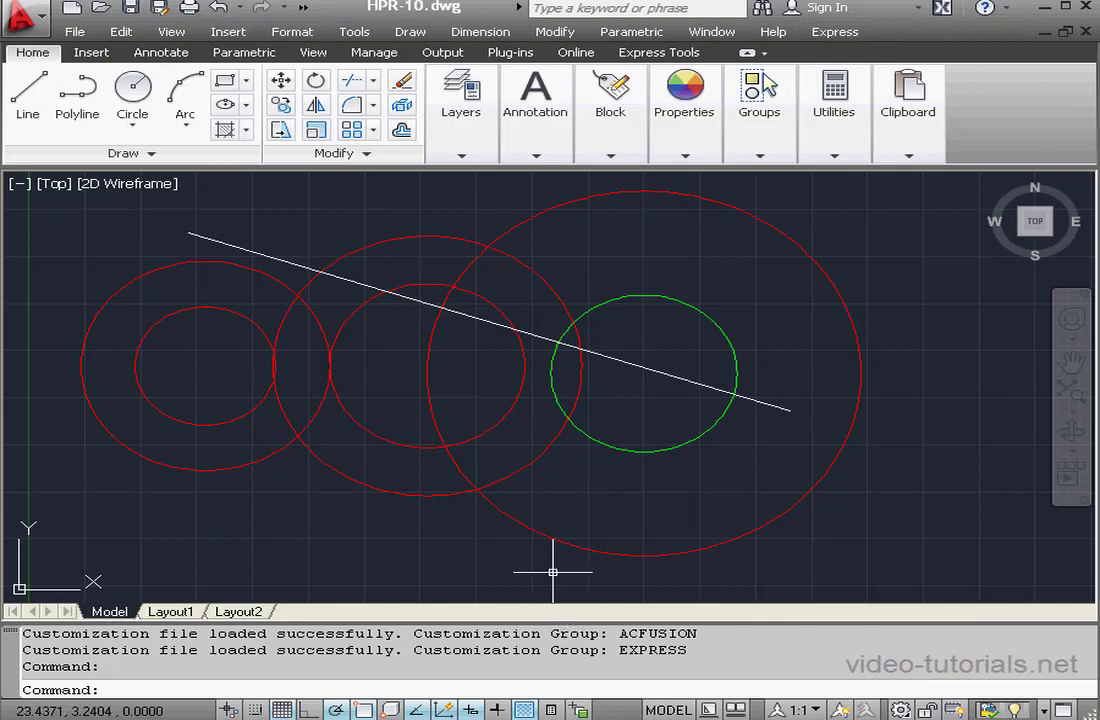
mouse_move(28, 90)
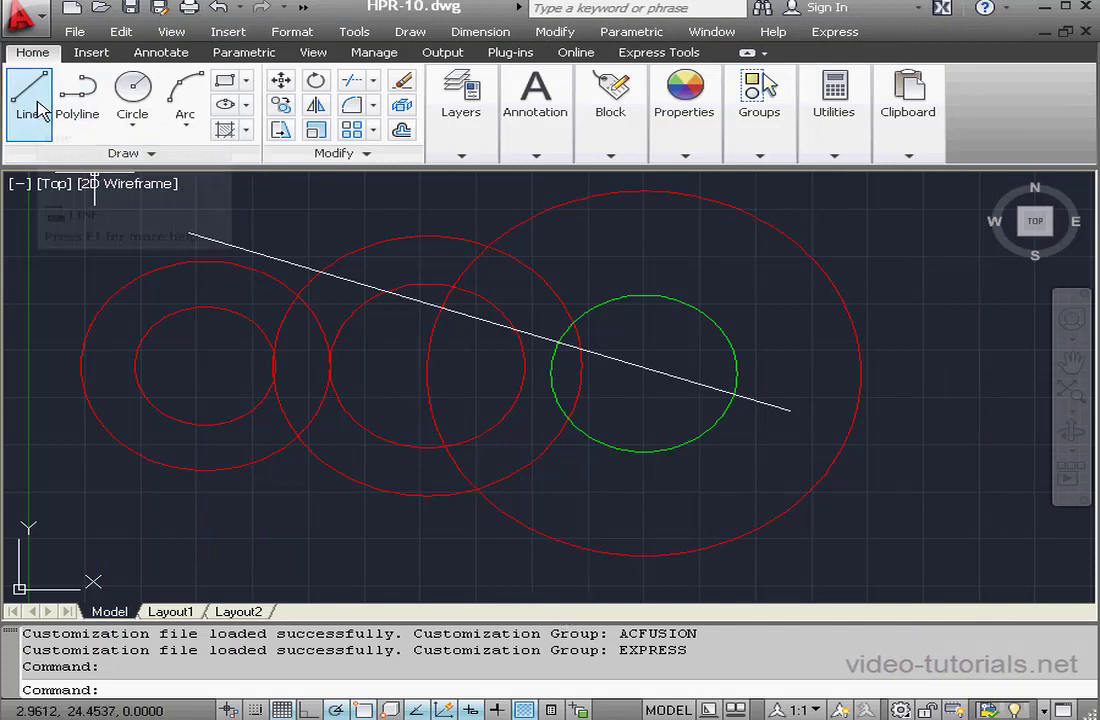
mouse_move(28, 95)
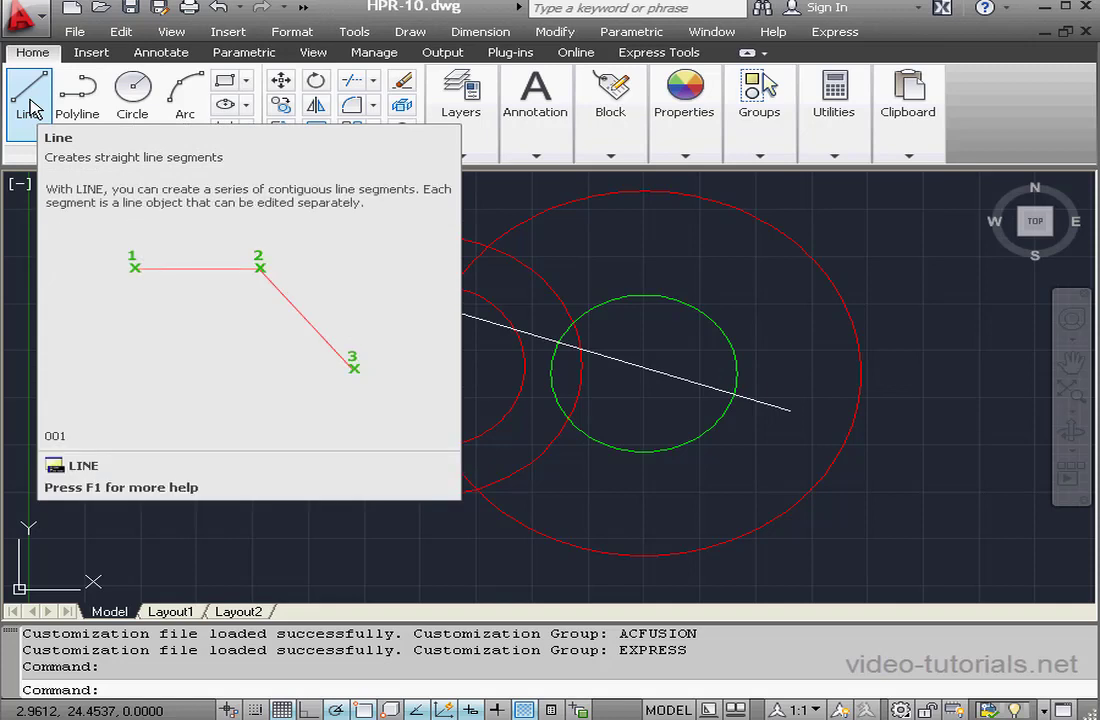
left_click(27, 20)
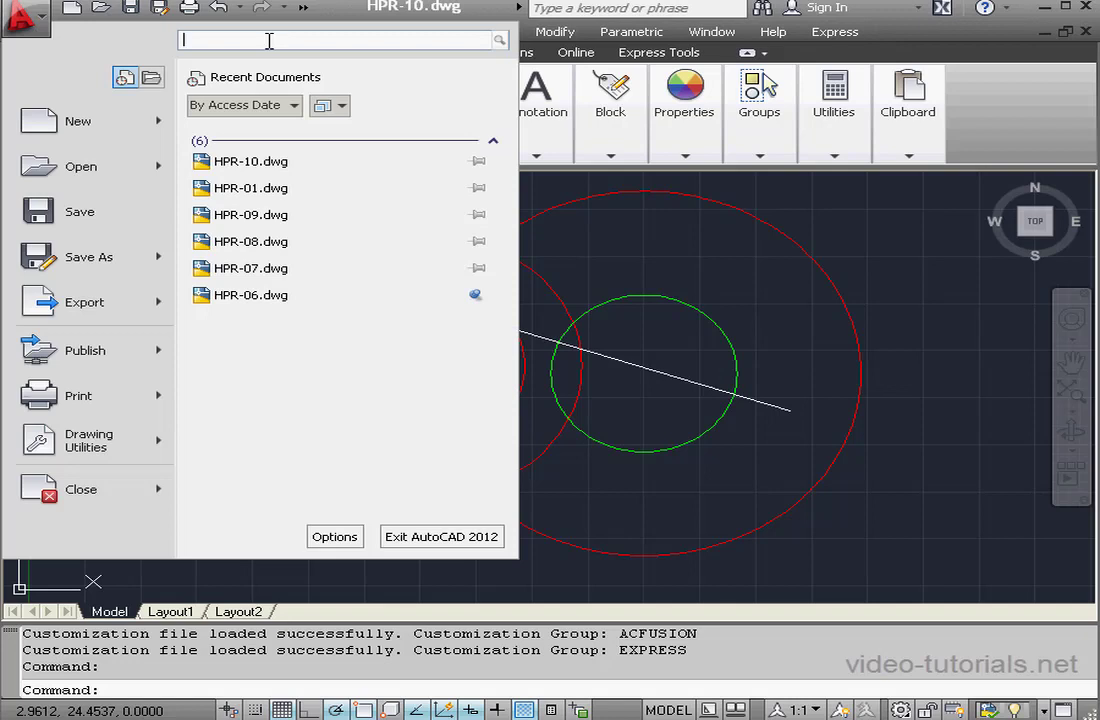
Launch Line from the 001 tag search and draw a second, lower-left-to-upper-right line
type("001")
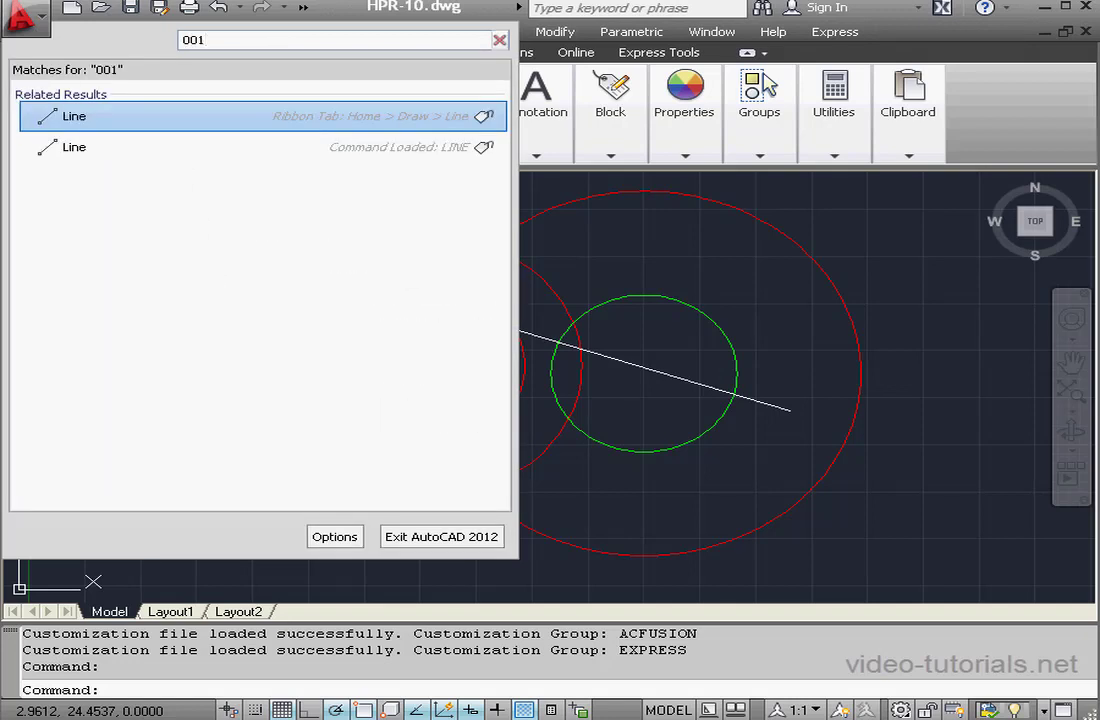
left_click(74, 116)
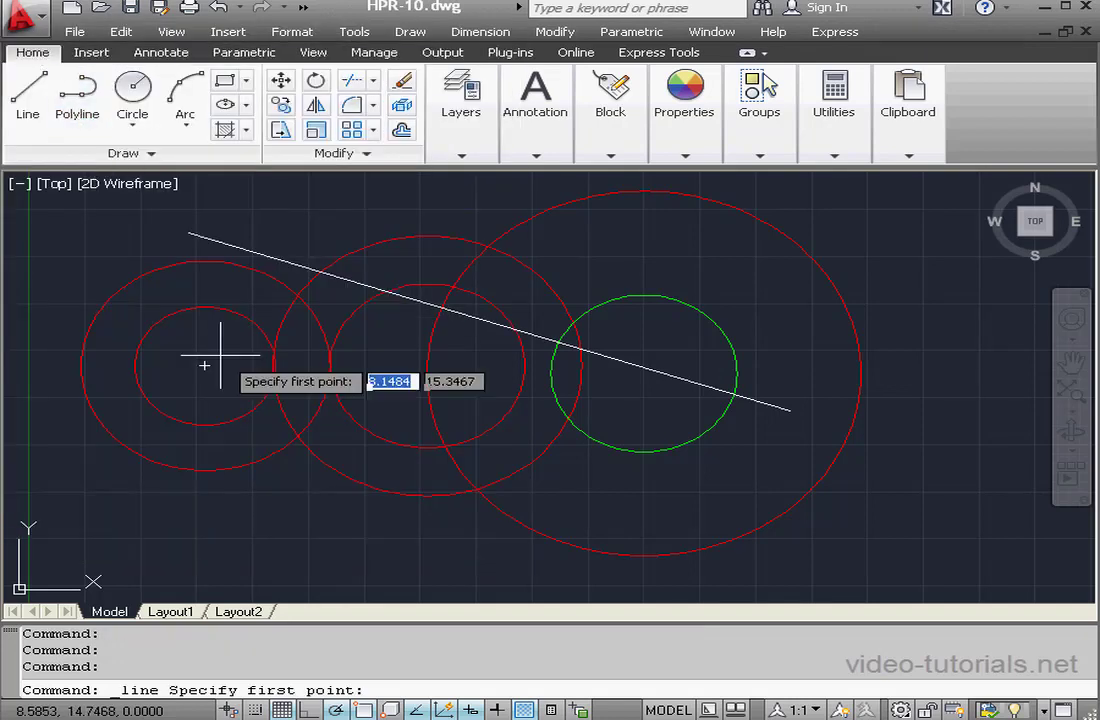
left_click(205, 365)
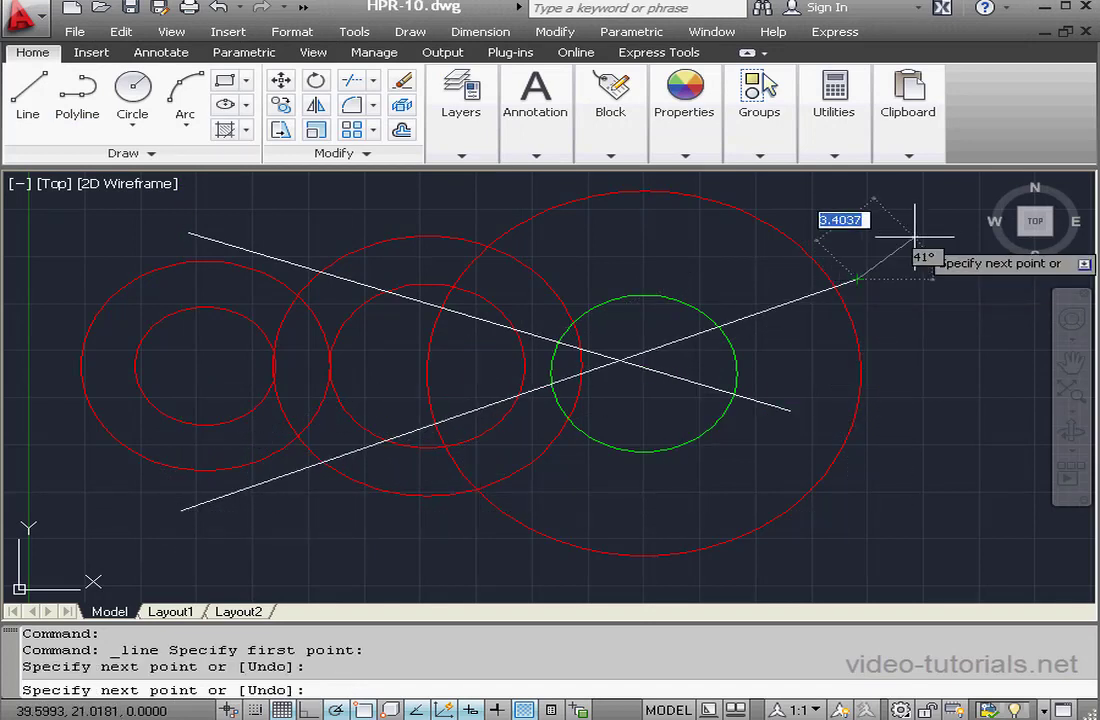
key("Escape")
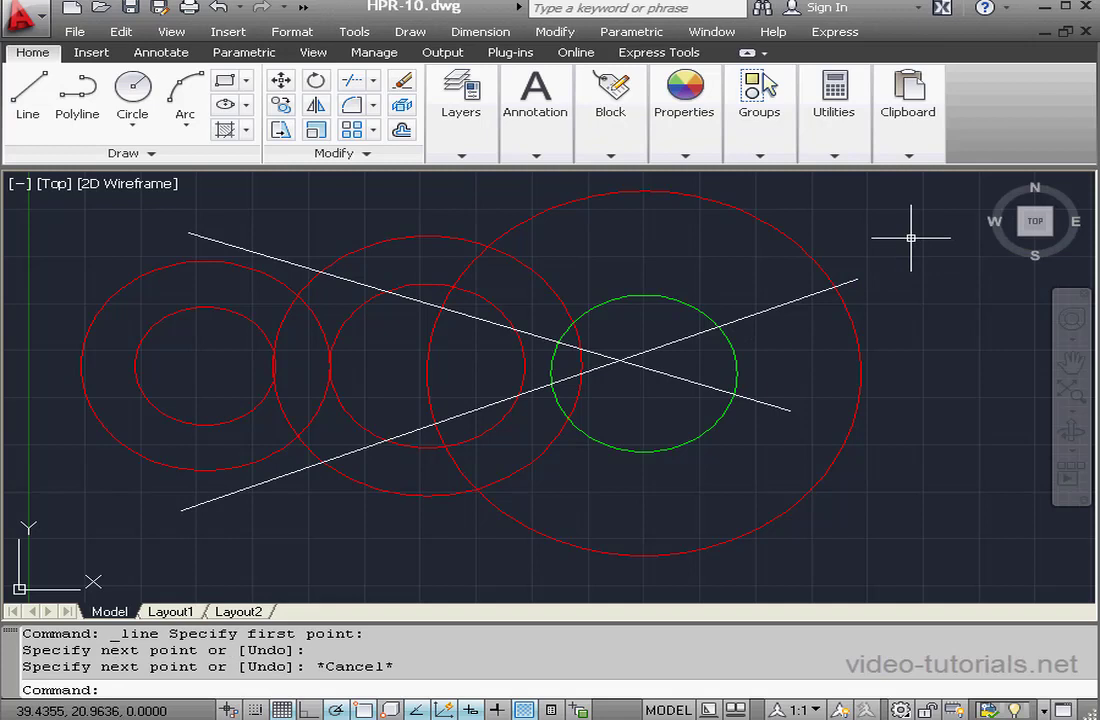